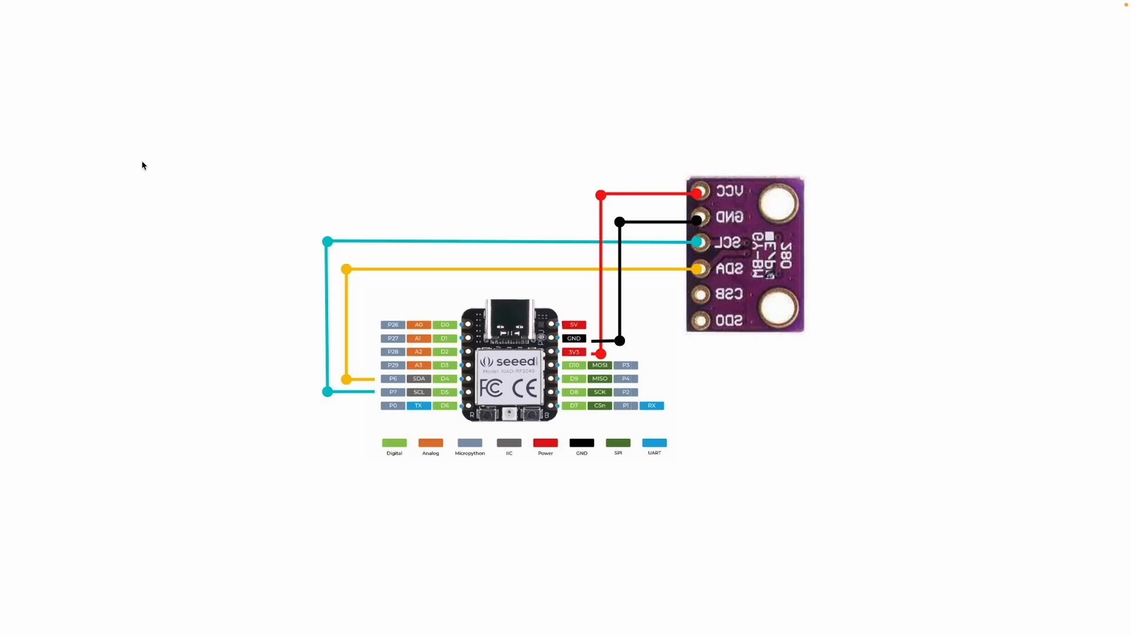
{"action": "mouse_move", "coordinate": [666, 268]}
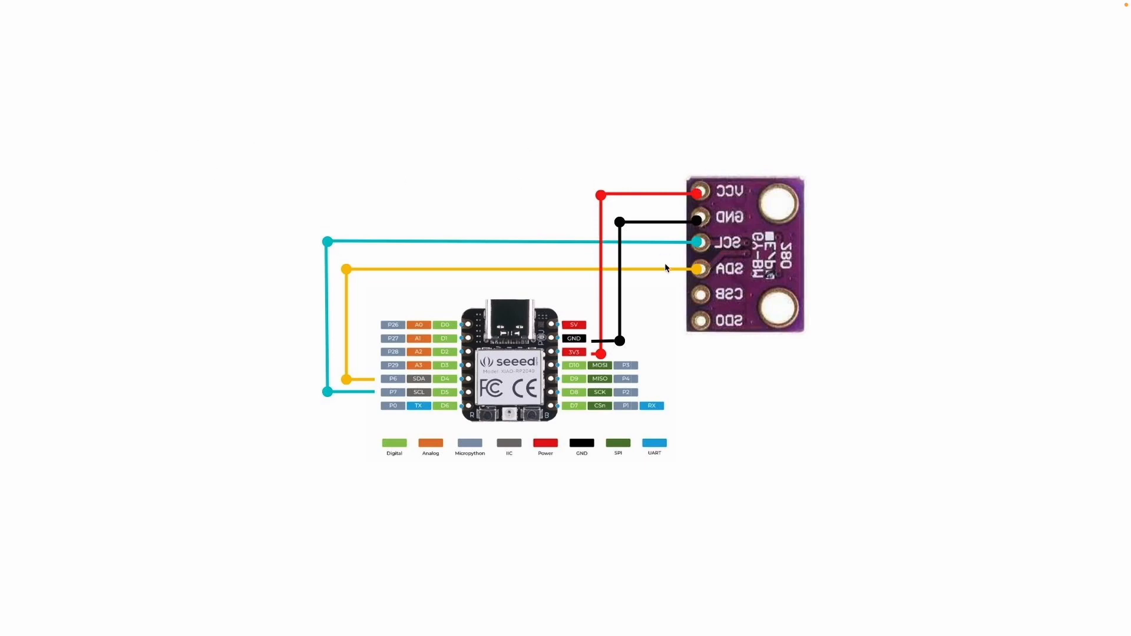
{"action": "mouse_move", "coordinate": [791, 178]}
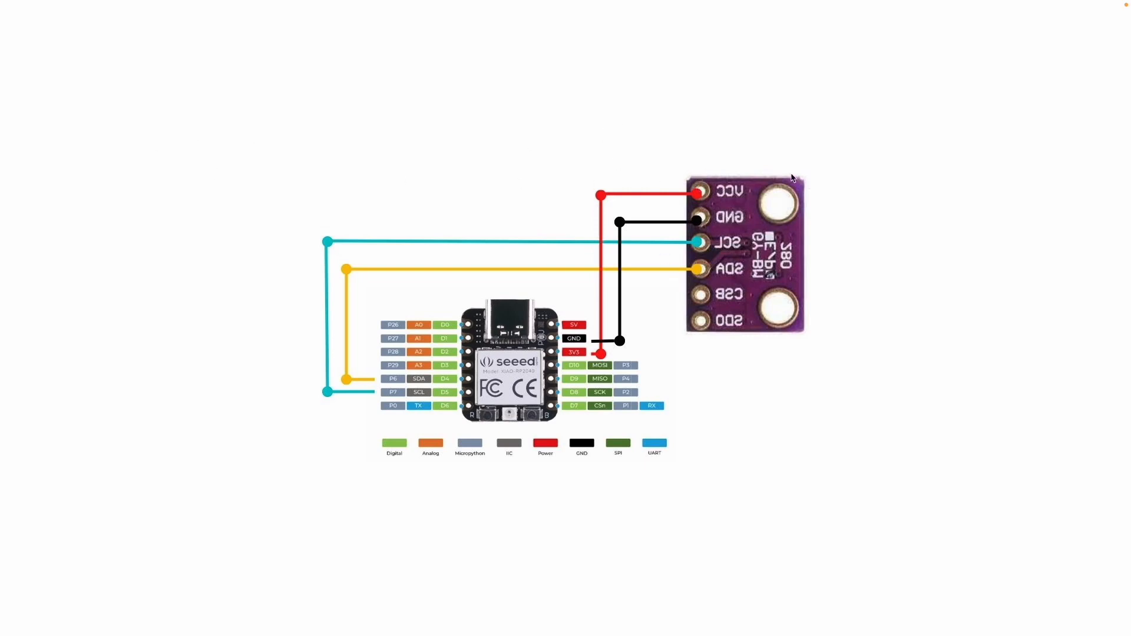
{"action": "mouse_move", "coordinate": [762, 197]}
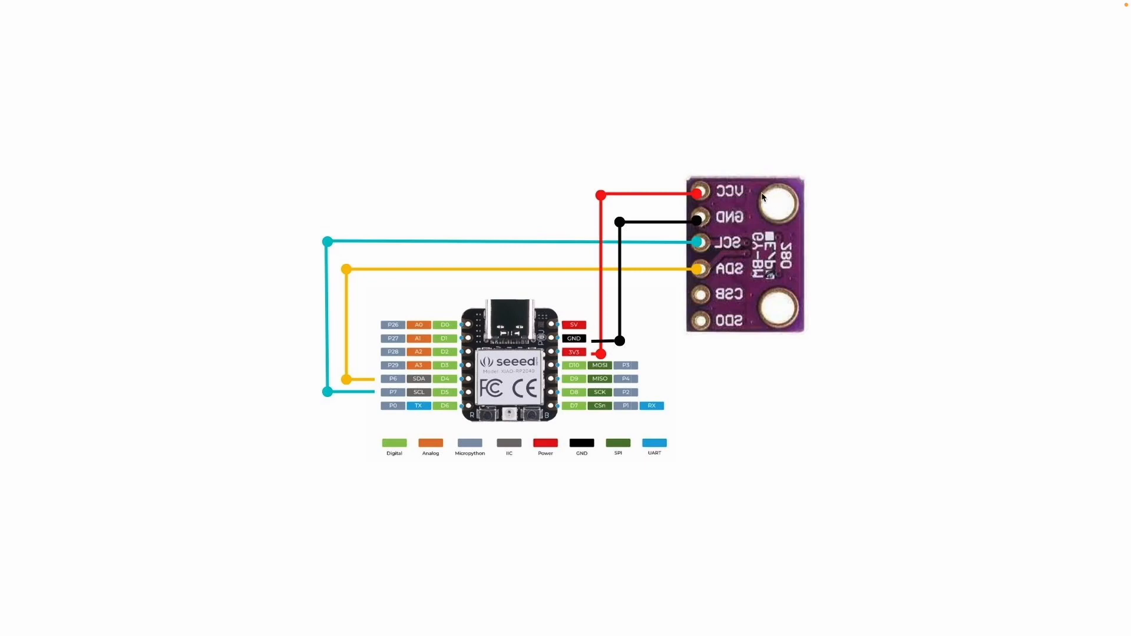
{"action": "mouse_move", "coordinate": [751, 186]}
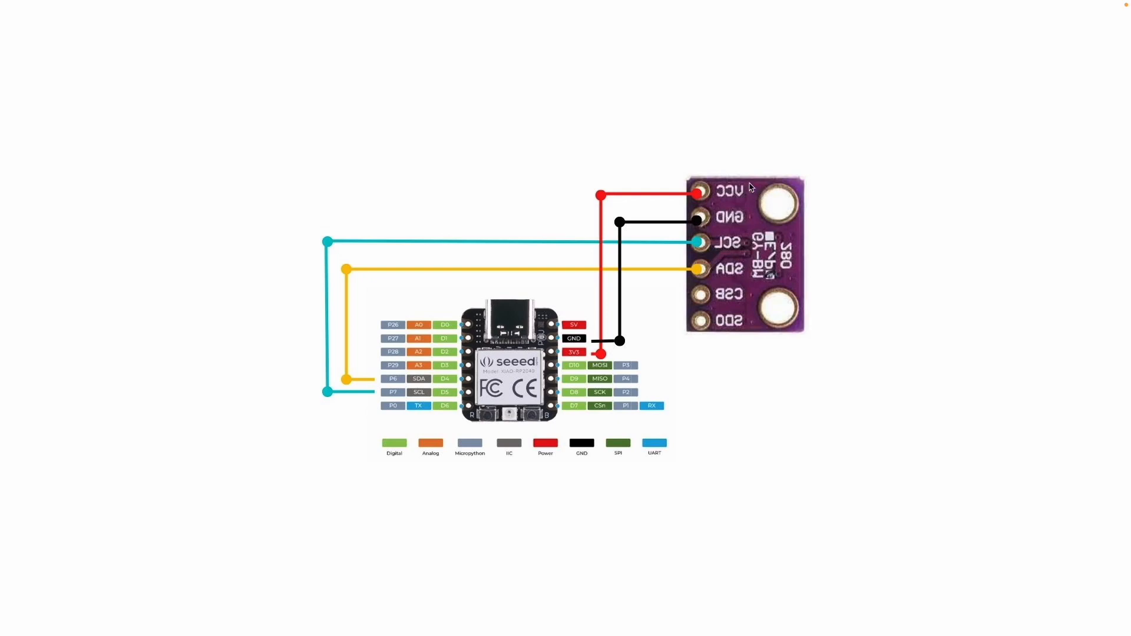
{"action": "mouse_move", "coordinate": [703, 293]}
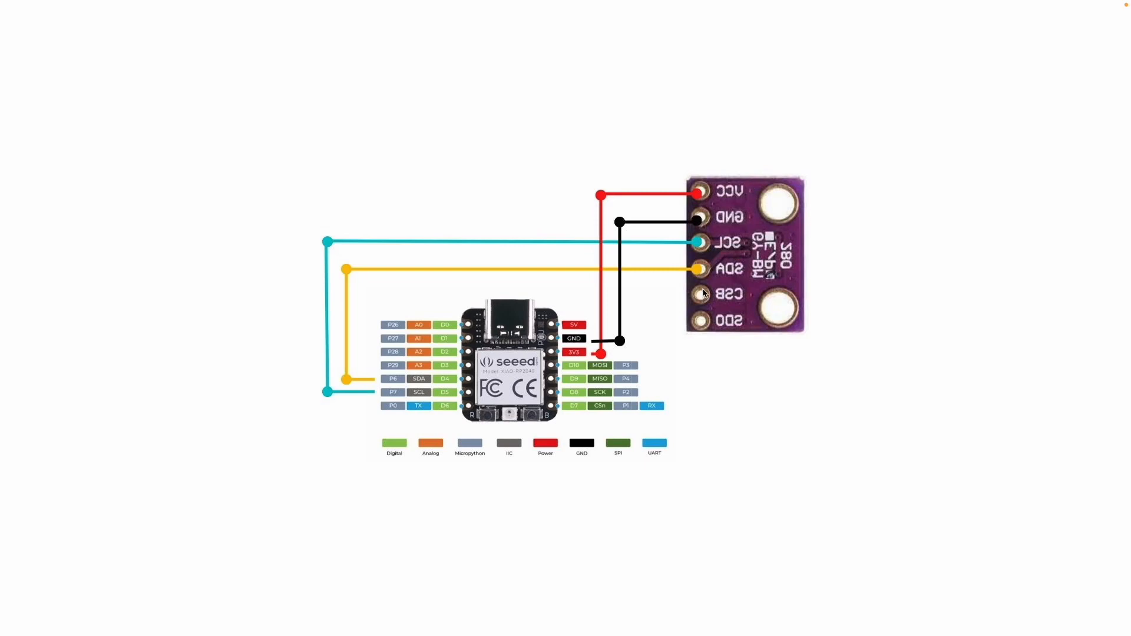
{"action": "mouse_move", "coordinate": [681, 234]}
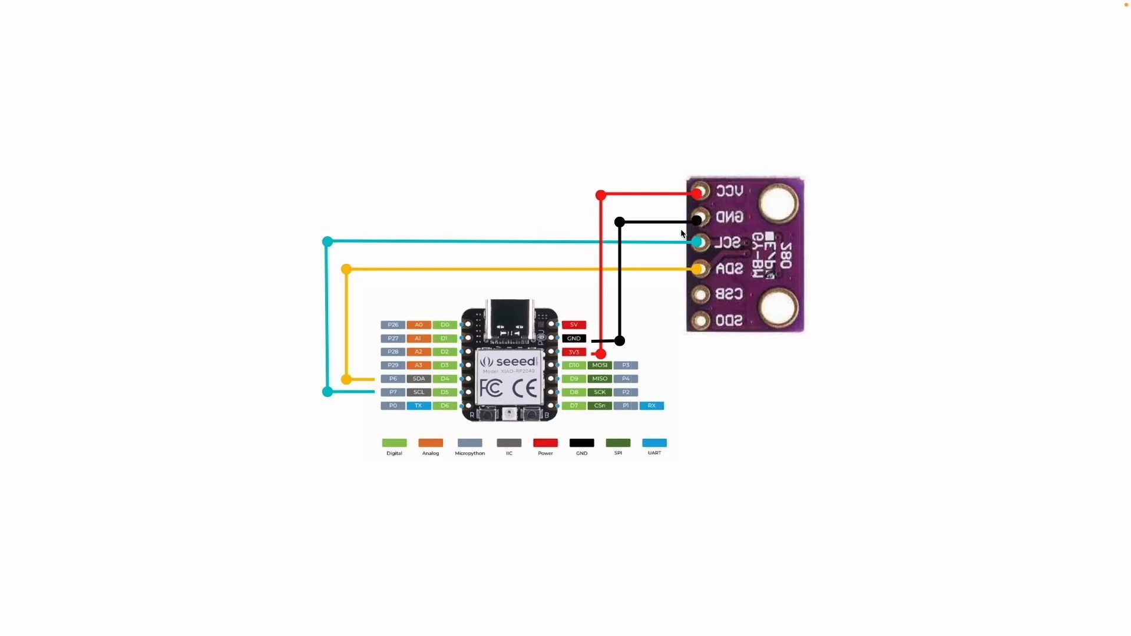
{"action": "mouse_move", "coordinate": [648, 240]}
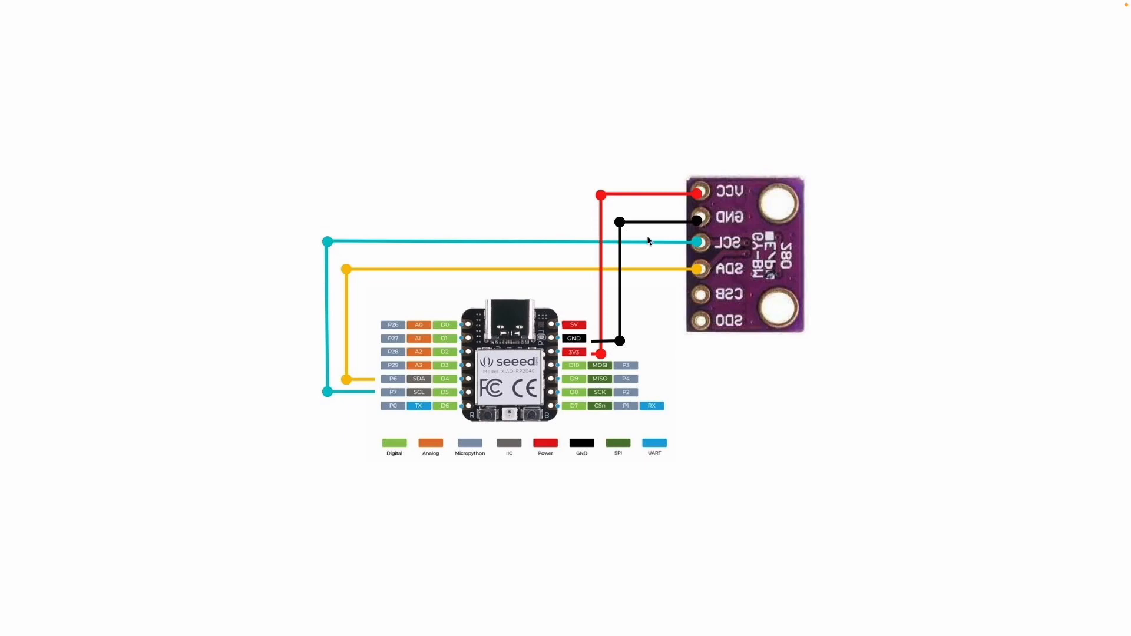
{"action": "mouse_move", "coordinate": [530, 315]}
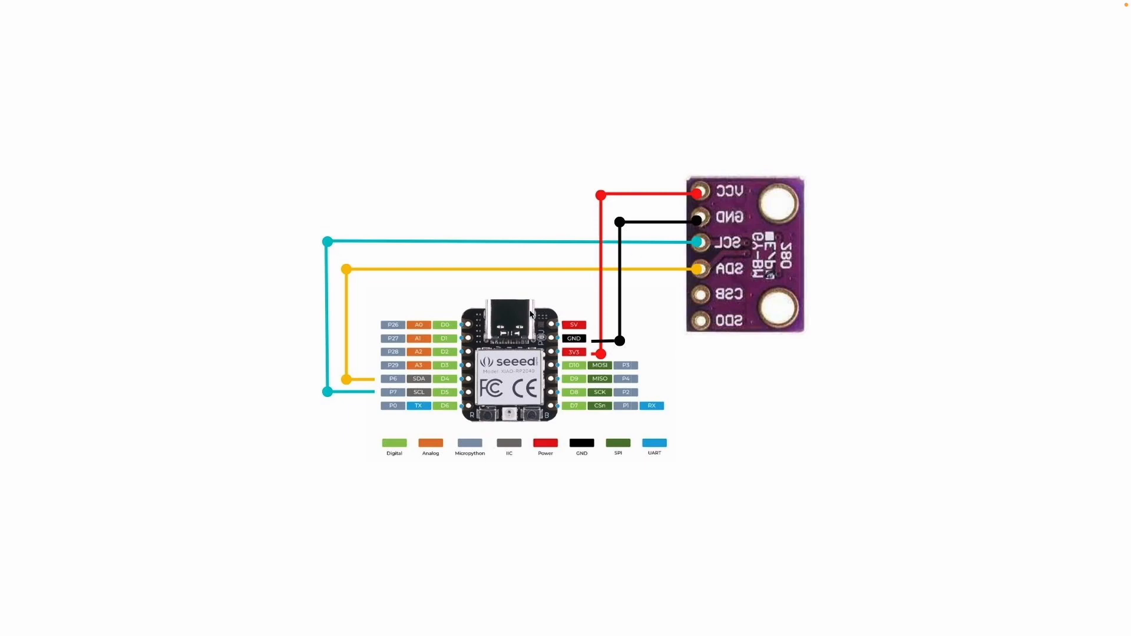
{"action": "mouse_move", "coordinate": [525, 323]}
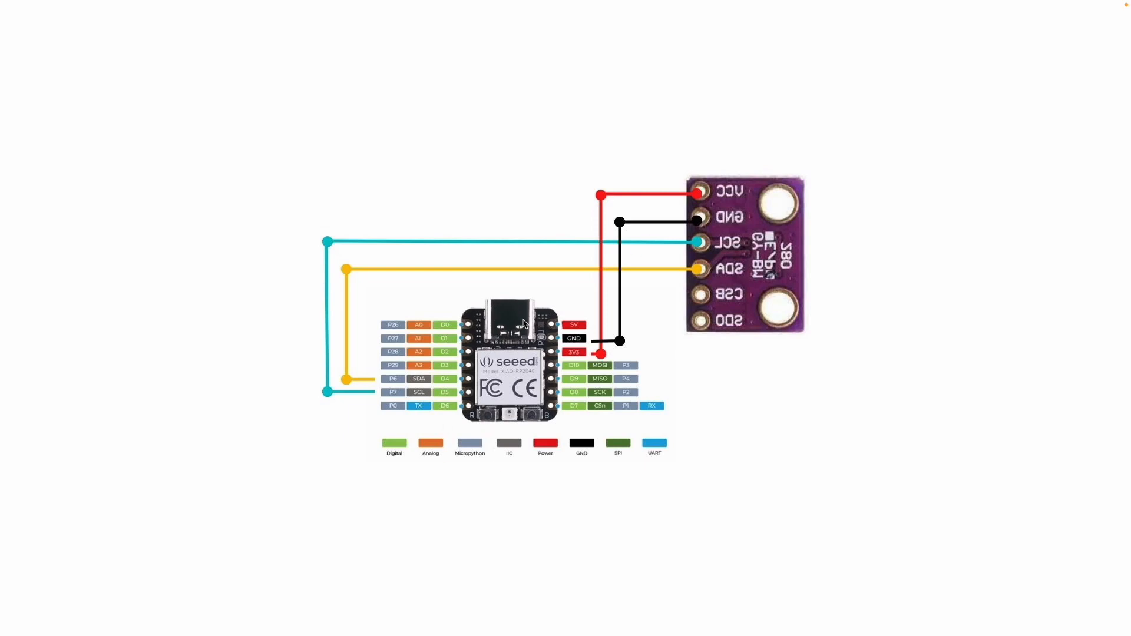
{"action": "mouse_move", "coordinate": [570, 191]}
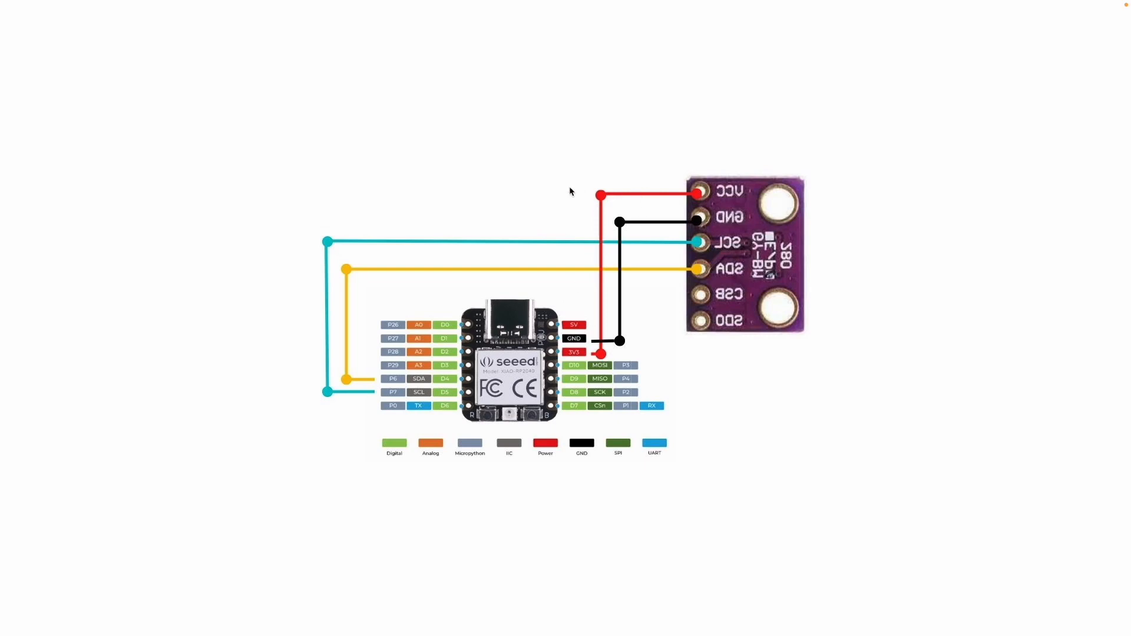
{"action": "mouse_move", "coordinate": [557, 139]}
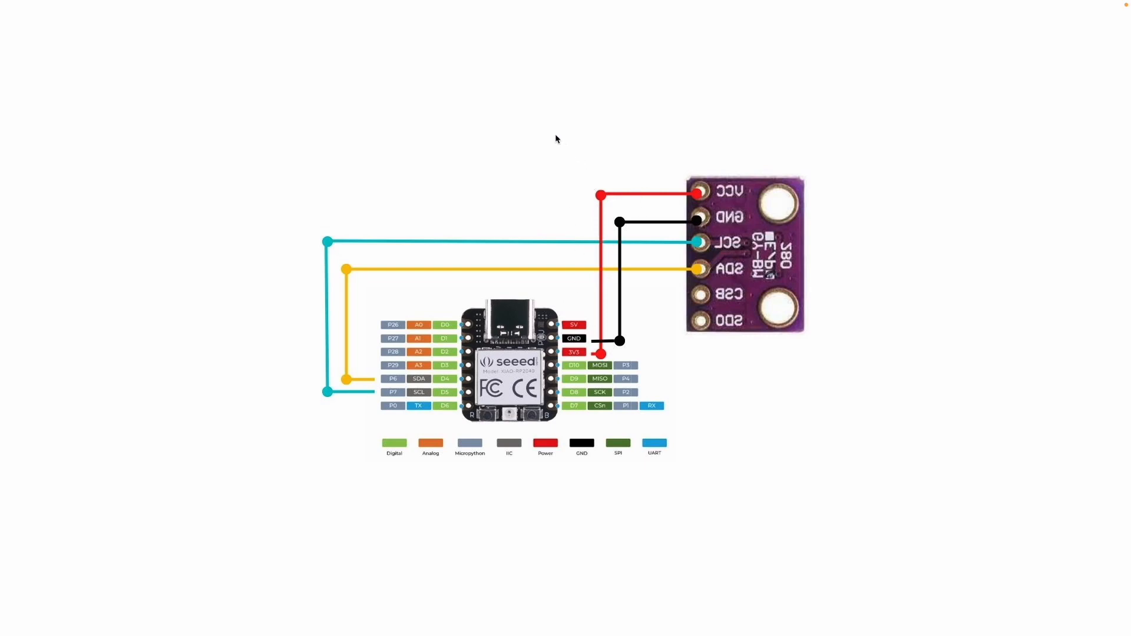
{"action": "mouse_move", "coordinate": [607, 281]}
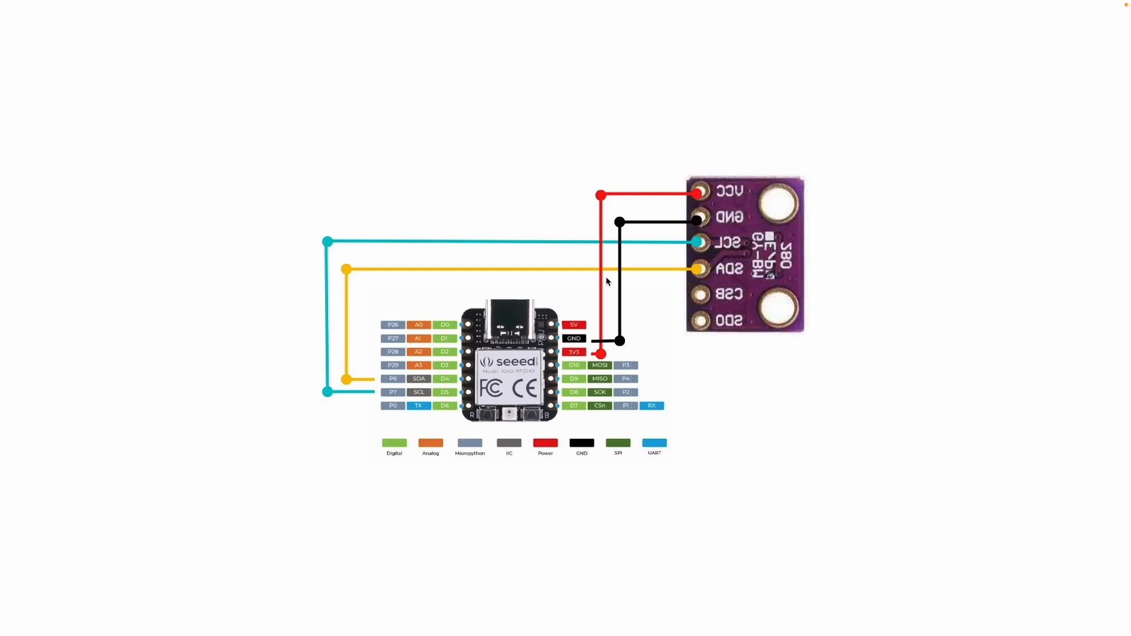
{"action": "mouse_move", "coordinate": [852, 267]}
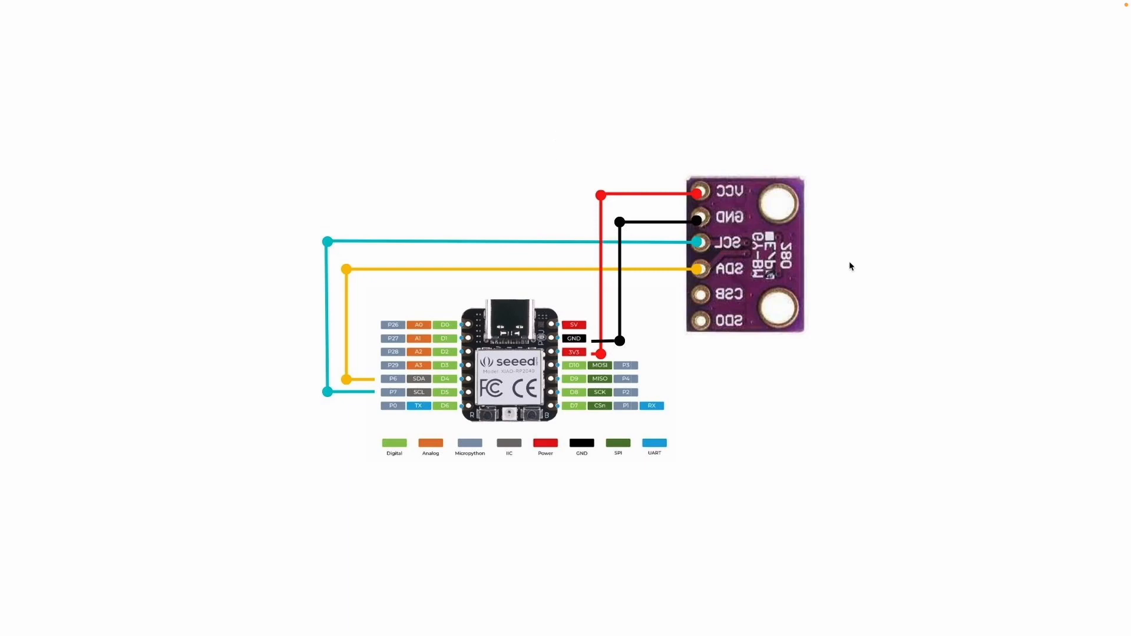
{"action": "mouse_move", "coordinate": [782, 256]}
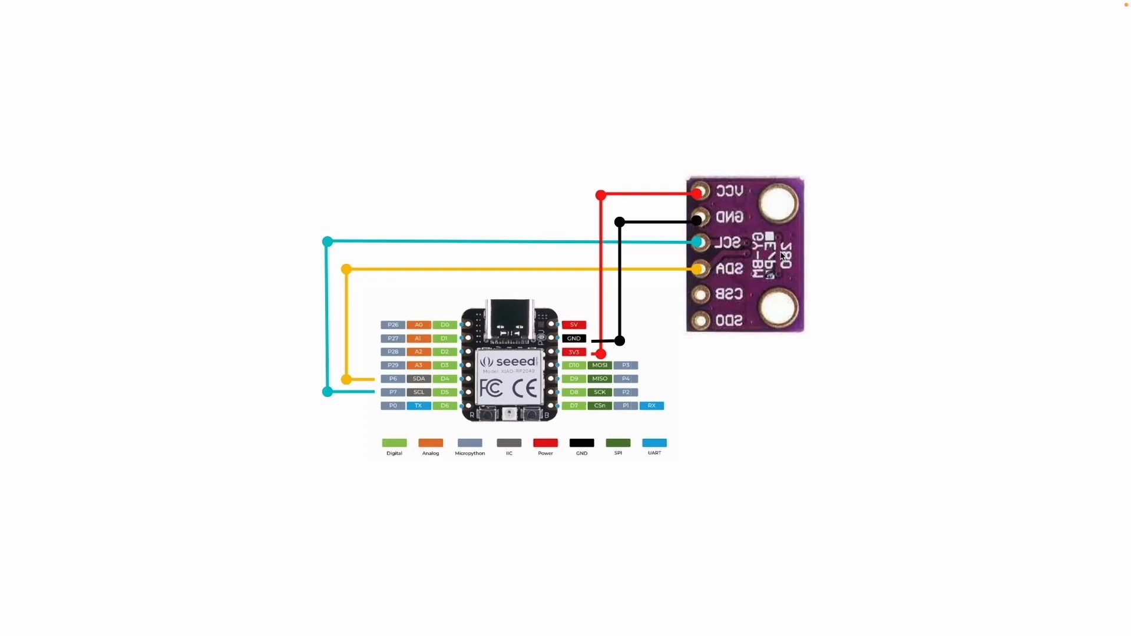
{"action": "mouse_move", "coordinate": [754, 237]}
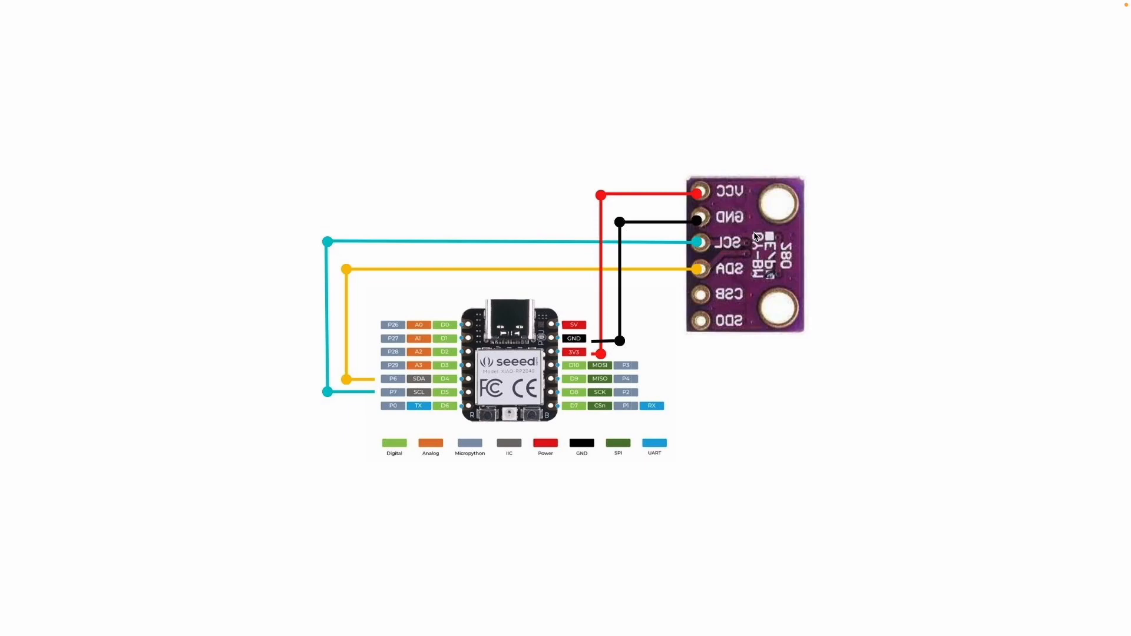
{"action": "mouse_move", "coordinate": [521, 312]}
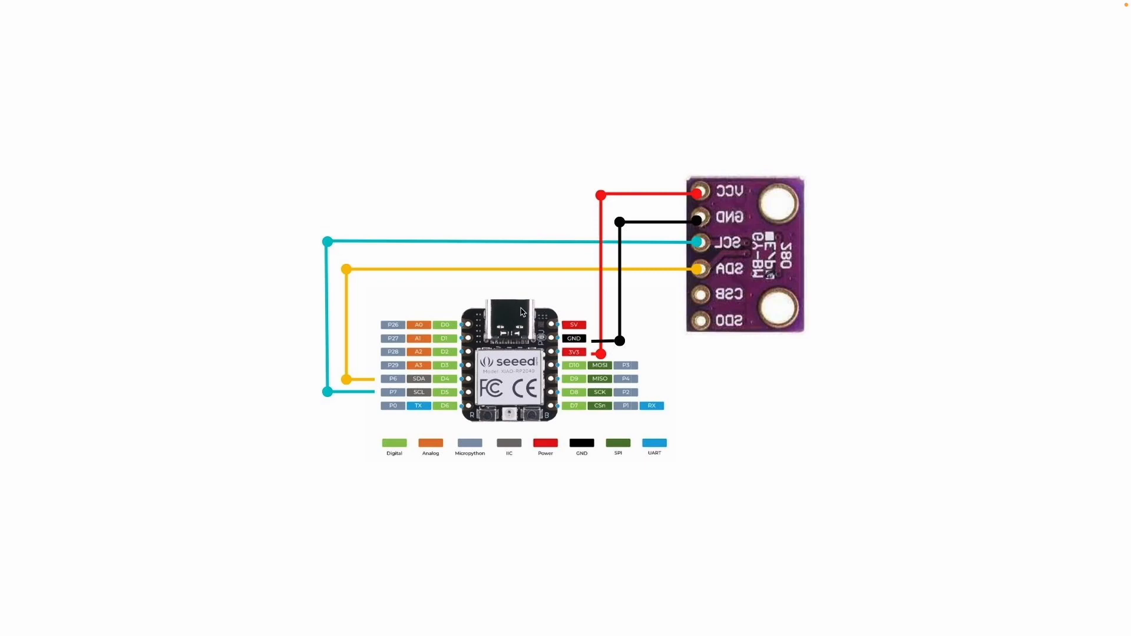
{"action": "mouse_move", "coordinate": [522, 305]}
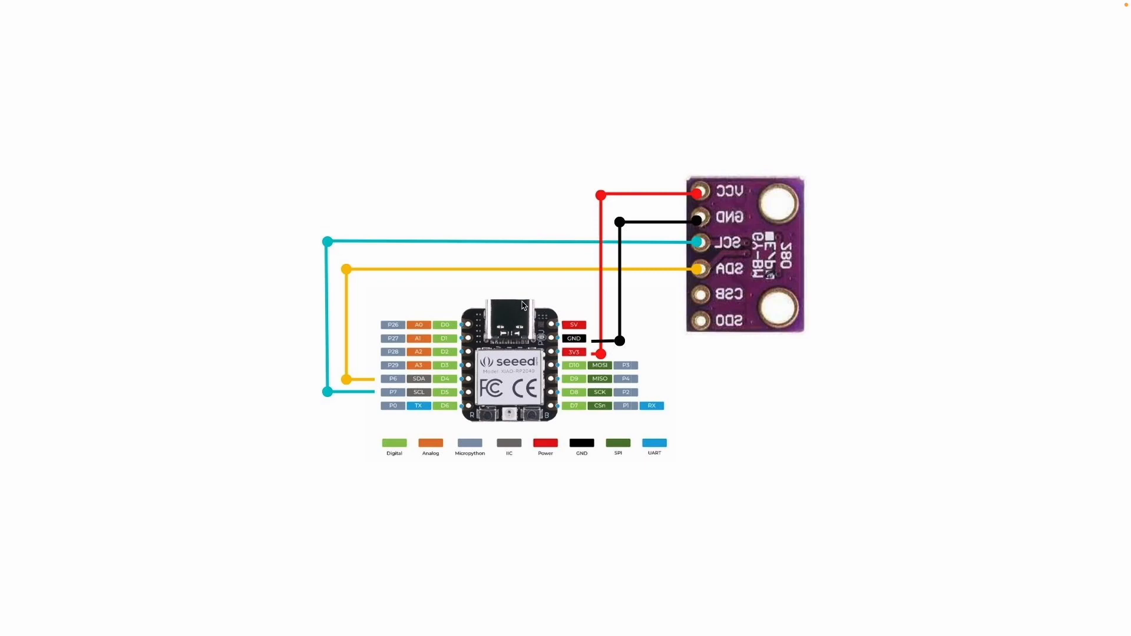
{"action": "mouse_move", "coordinate": [518, 304]}
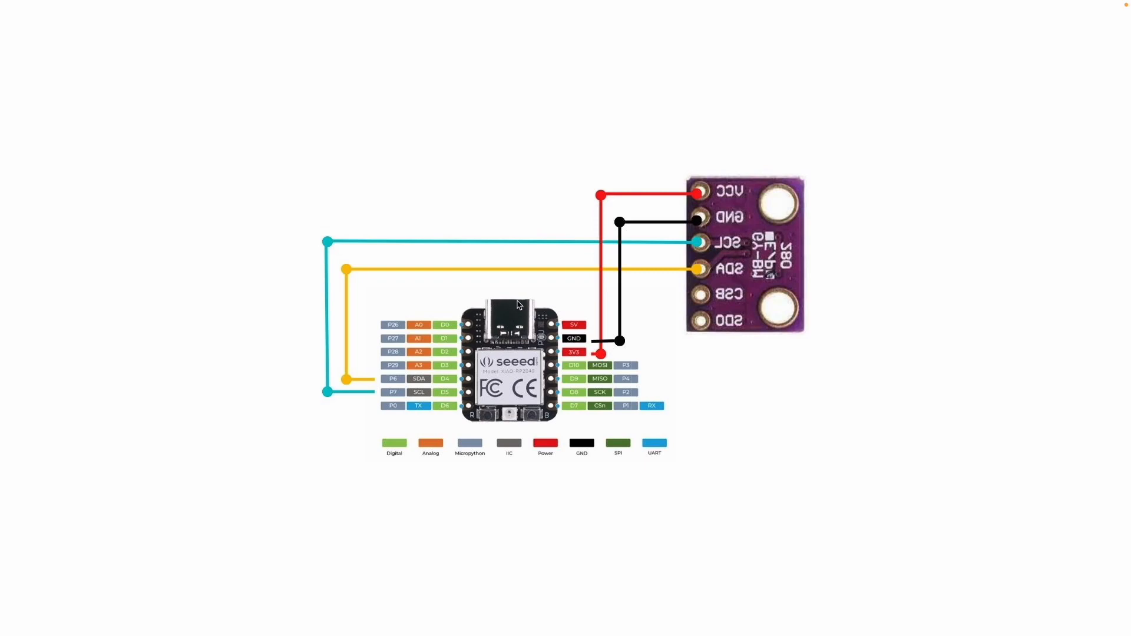
{"action": "mouse_move", "coordinate": [556, 235]}
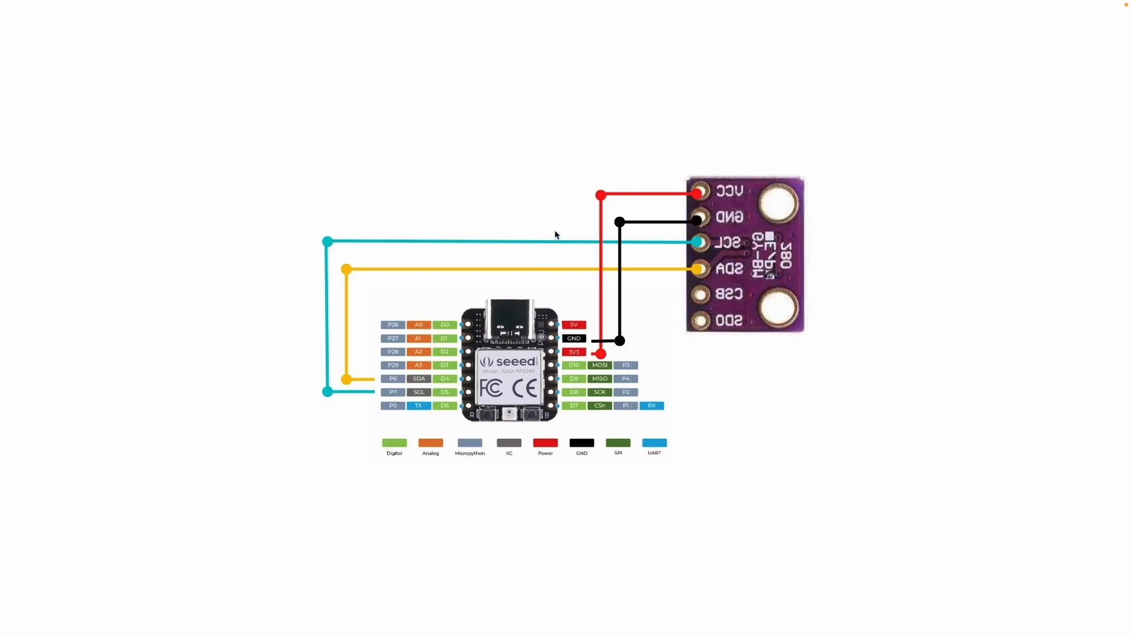
{"action": "mouse_move", "coordinate": [652, 282]}
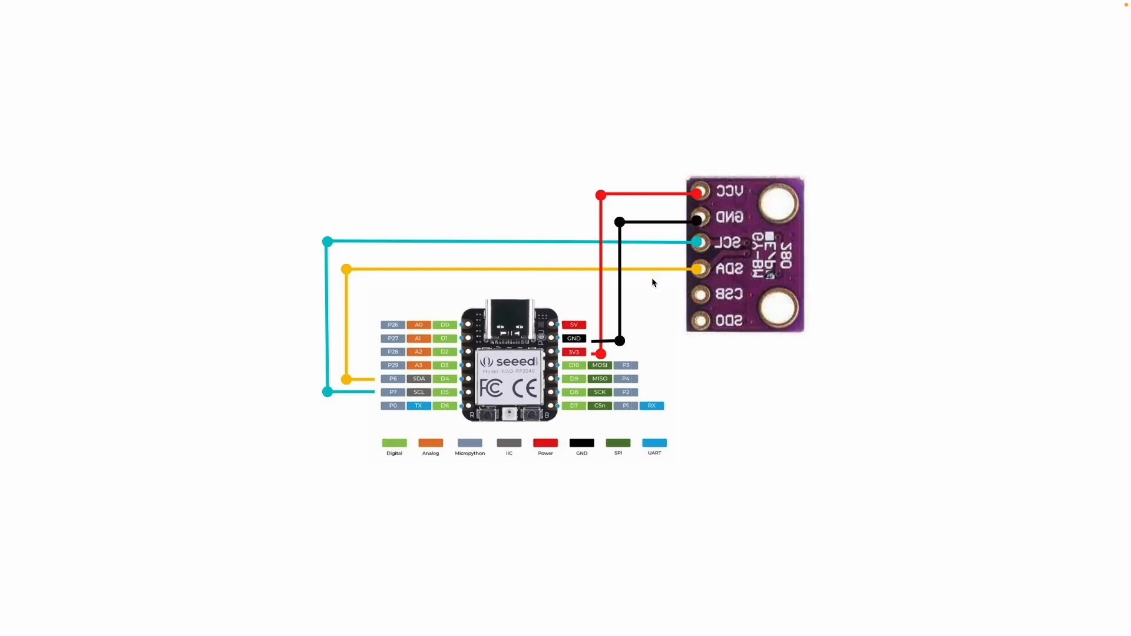
{"action": "mouse_move", "coordinate": [700, 244]}
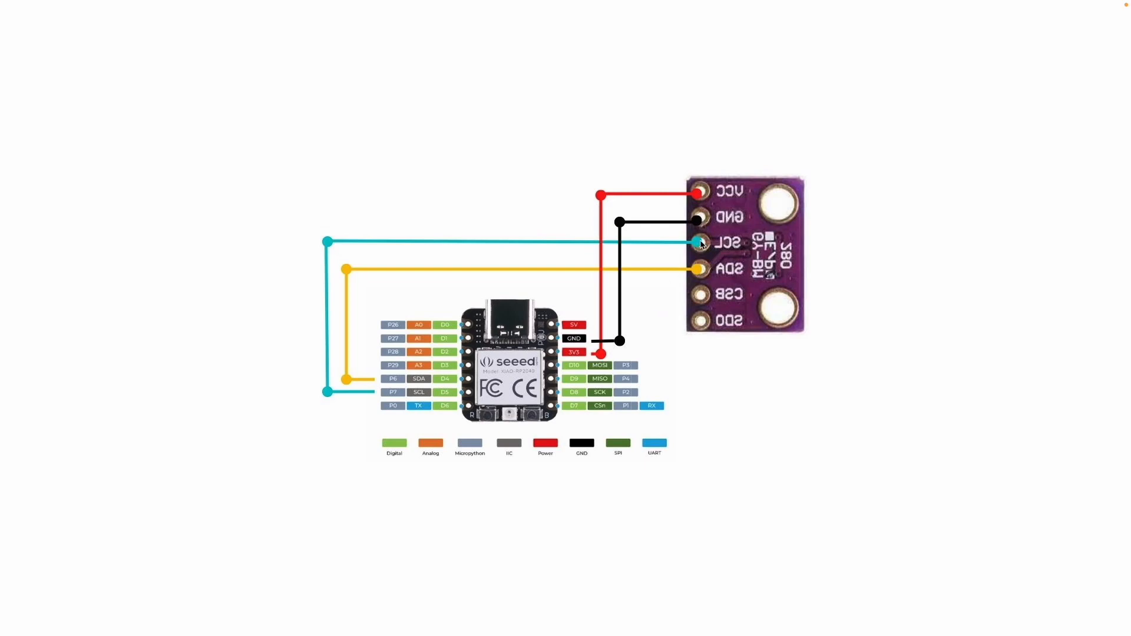
{"action": "mouse_move", "coordinate": [709, 208]}
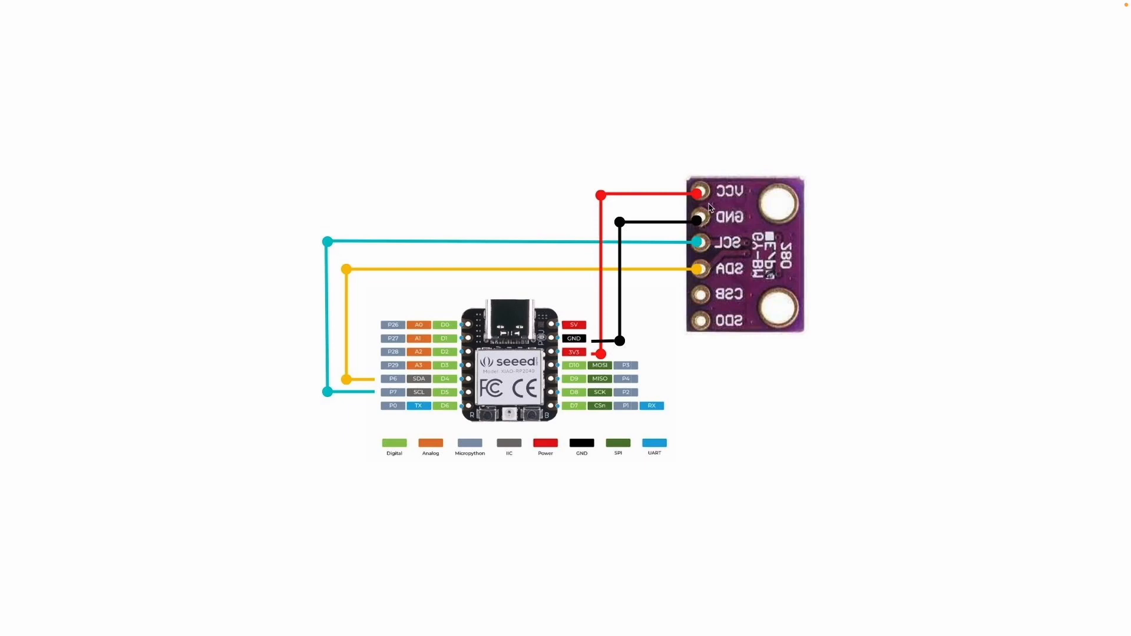
{"action": "mouse_move", "coordinate": [709, 205]}
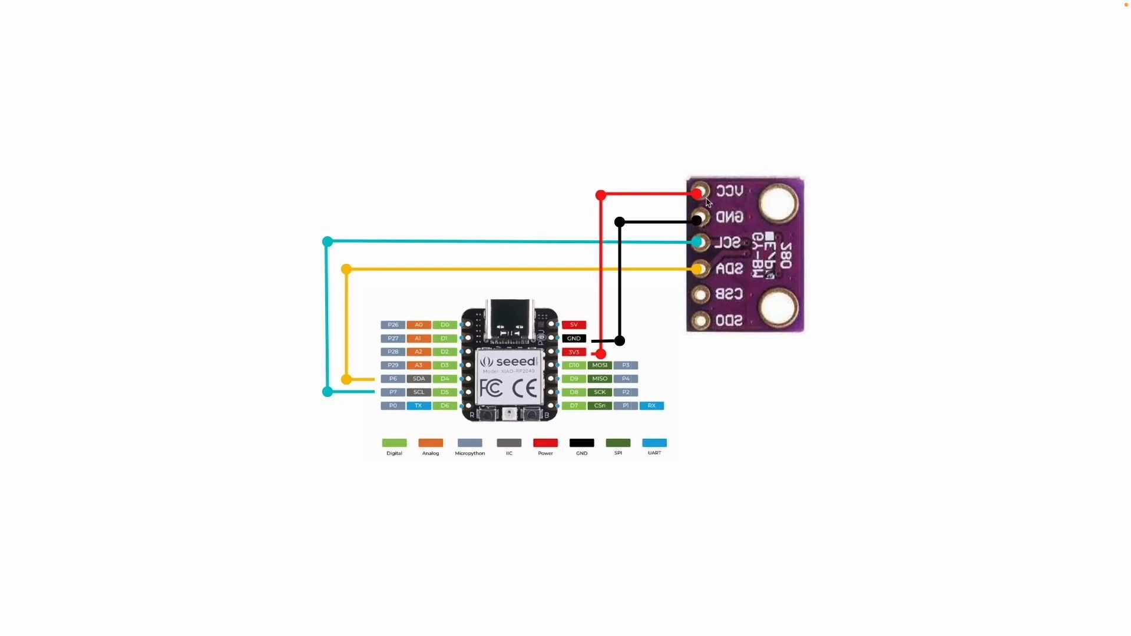
{"action": "mouse_move", "coordinate": [733, 230]}
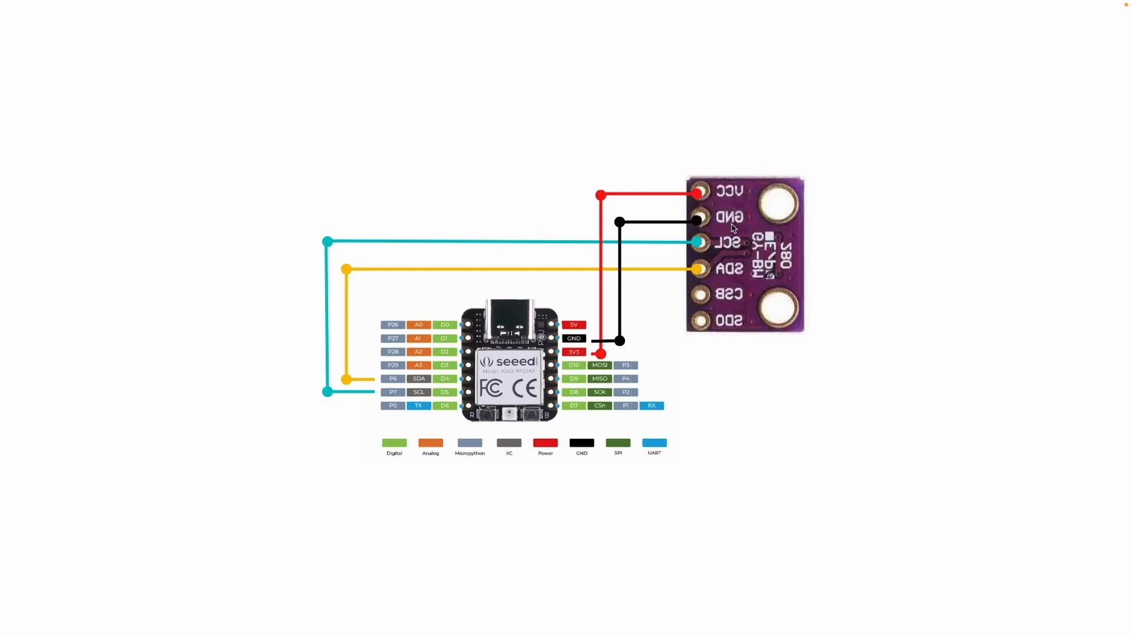
{"action": "mouse_move", "coordinate": [720, 213]}
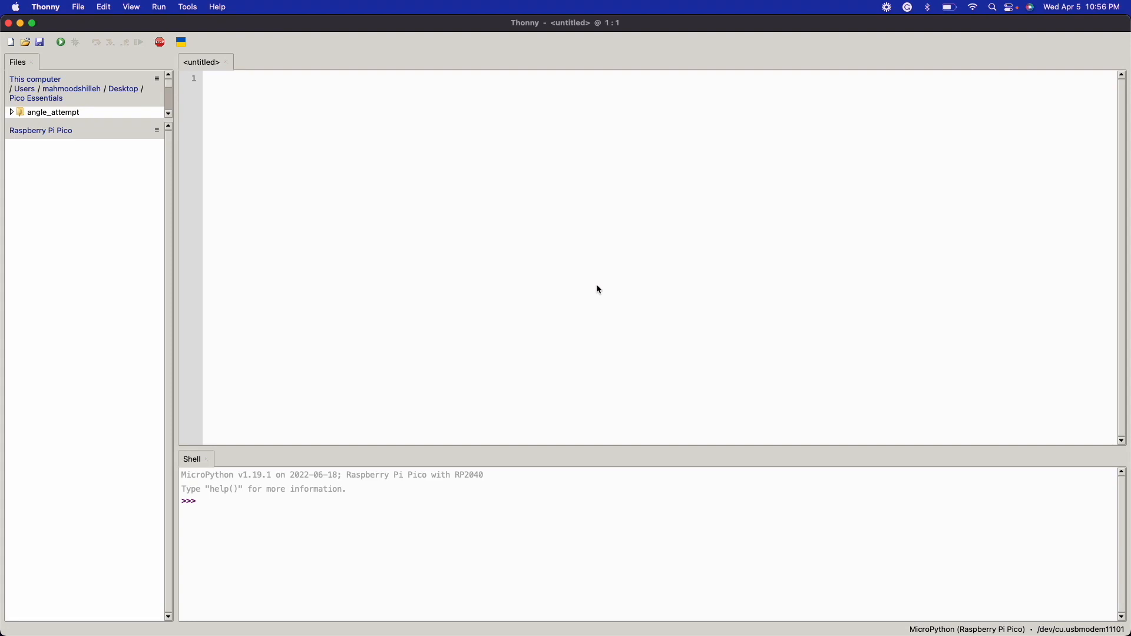
{"action": "mouse_move", "coordinate": [585, 277]}
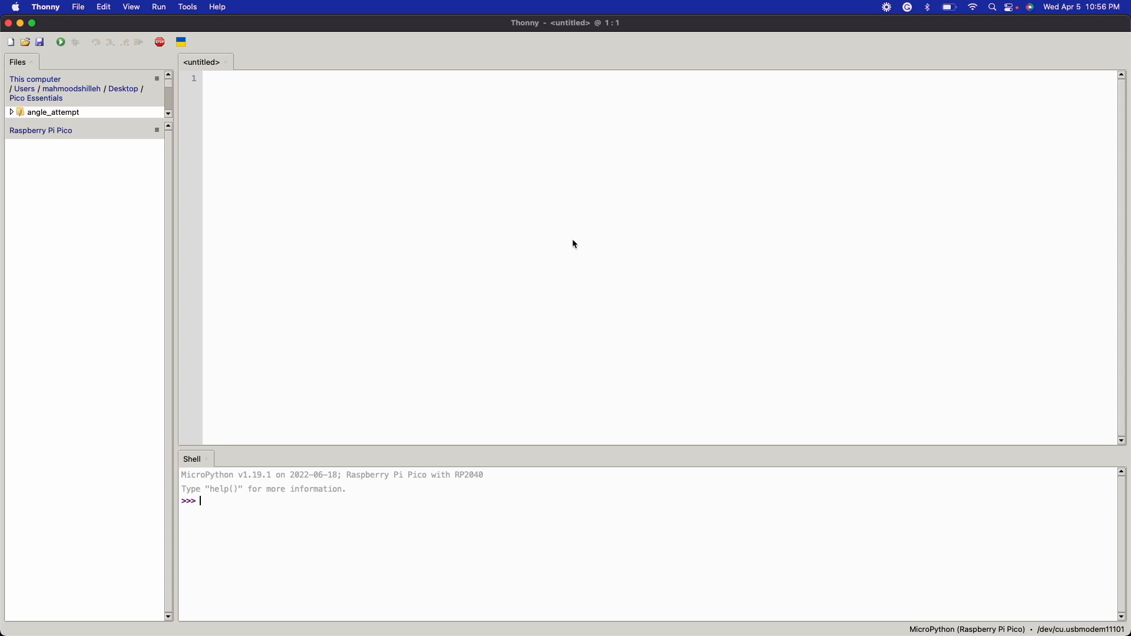
{"action": "mouse_move", "coordinate": [569, 220]}
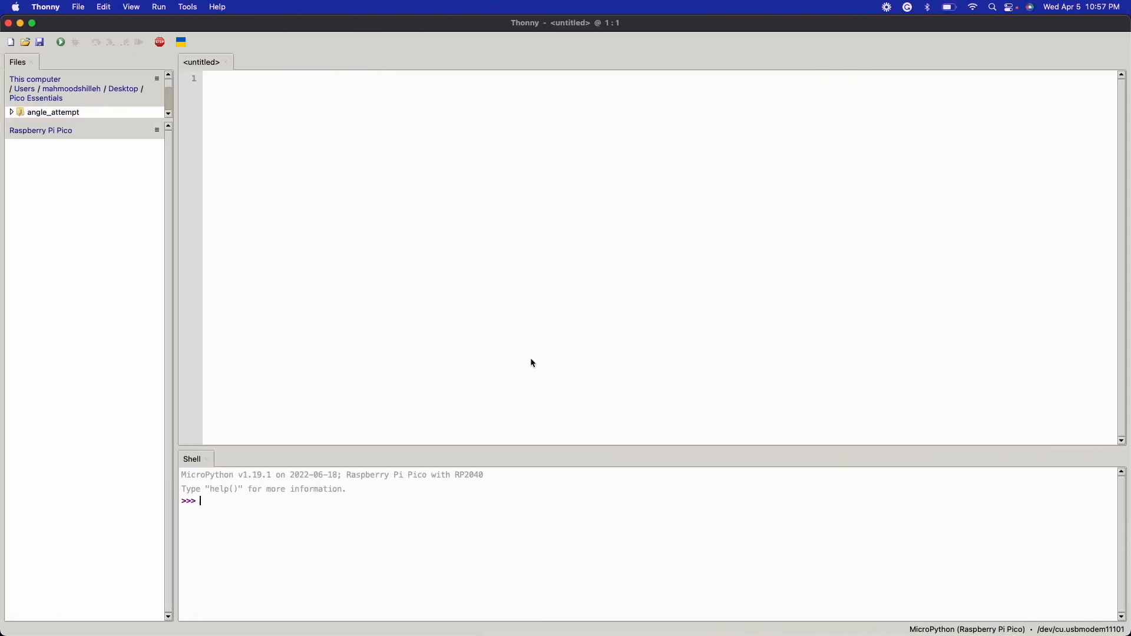
{"action": "mouse_move", "coordinate": [512, 350]}
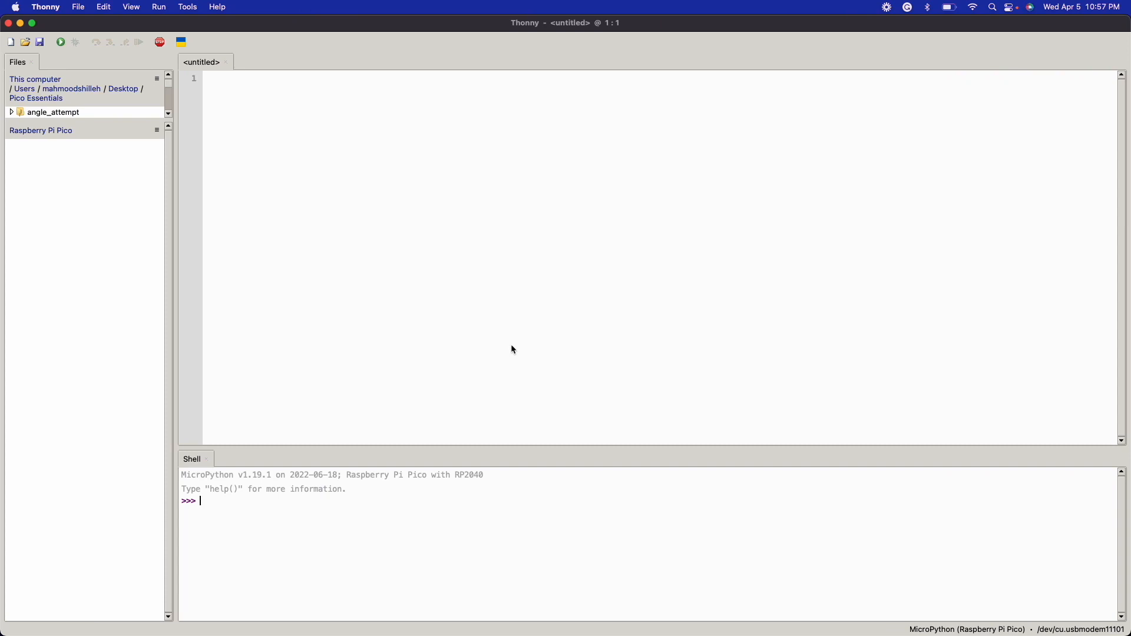
{"action": "mouse_move", "coordinate": [475, 294]}
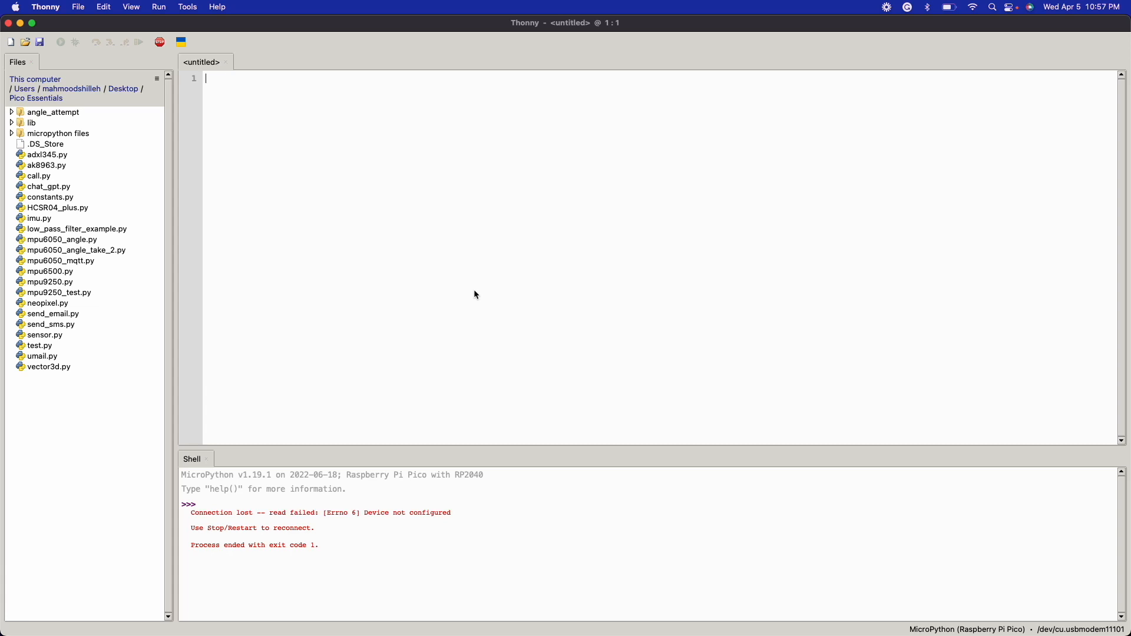
Keep the Raspberry Pi Pico interpreter under Options > Interpreter and launch the MicroPython installer.
{"action": "left_click", "coordinate": [187, 7]}
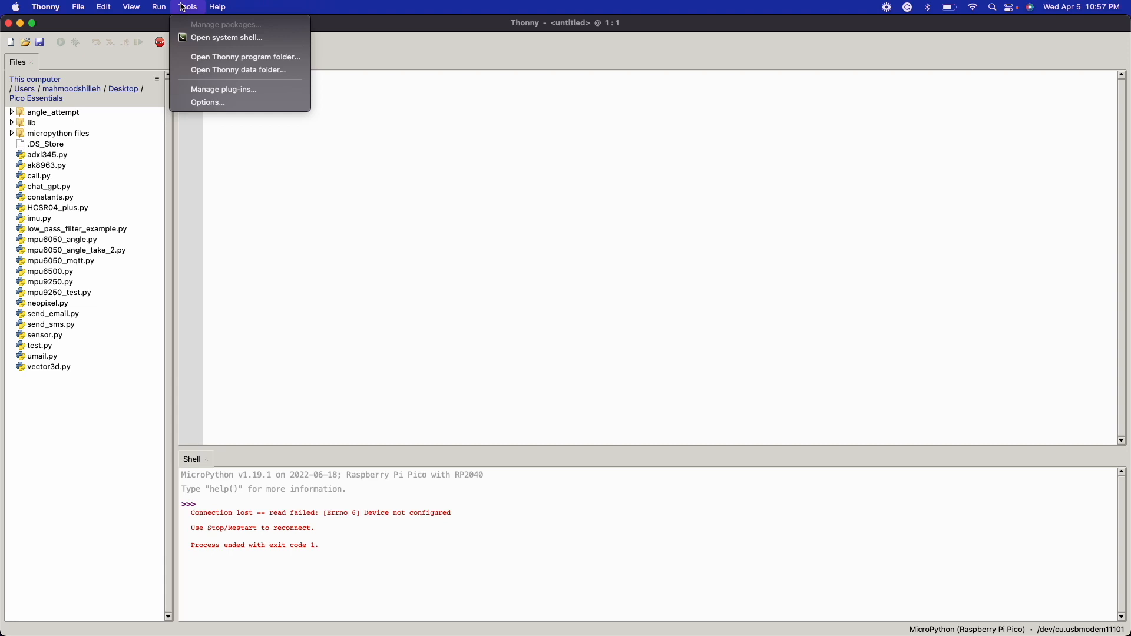
{"action": "mouse_move", "coordinate": [207, 83]}
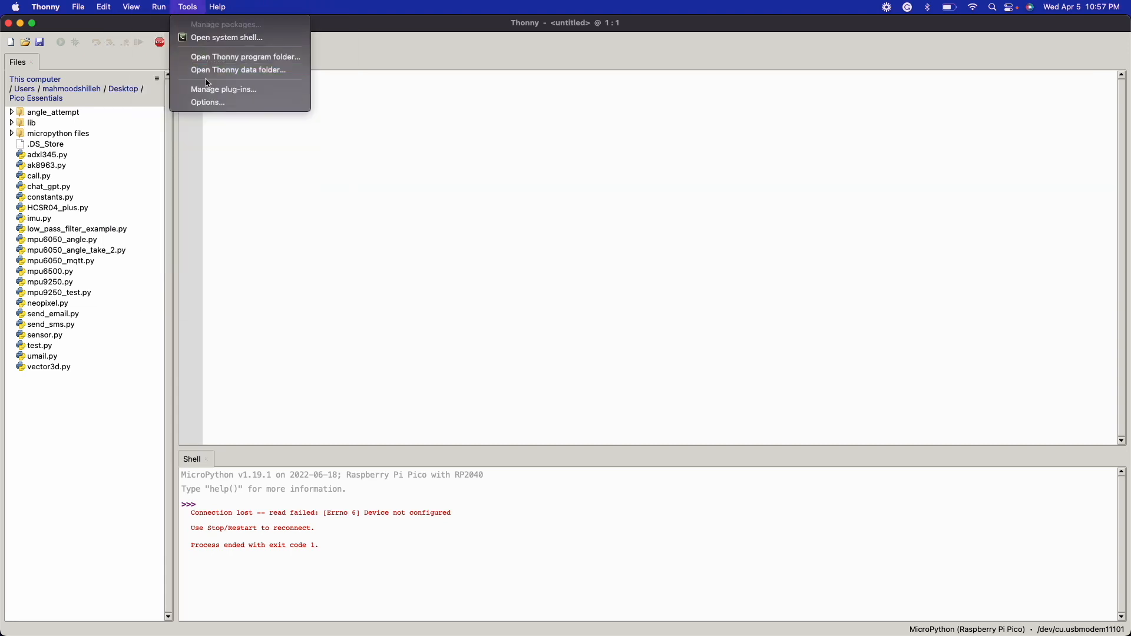
{"action": "left_click", "coordinate": [207, 102]}
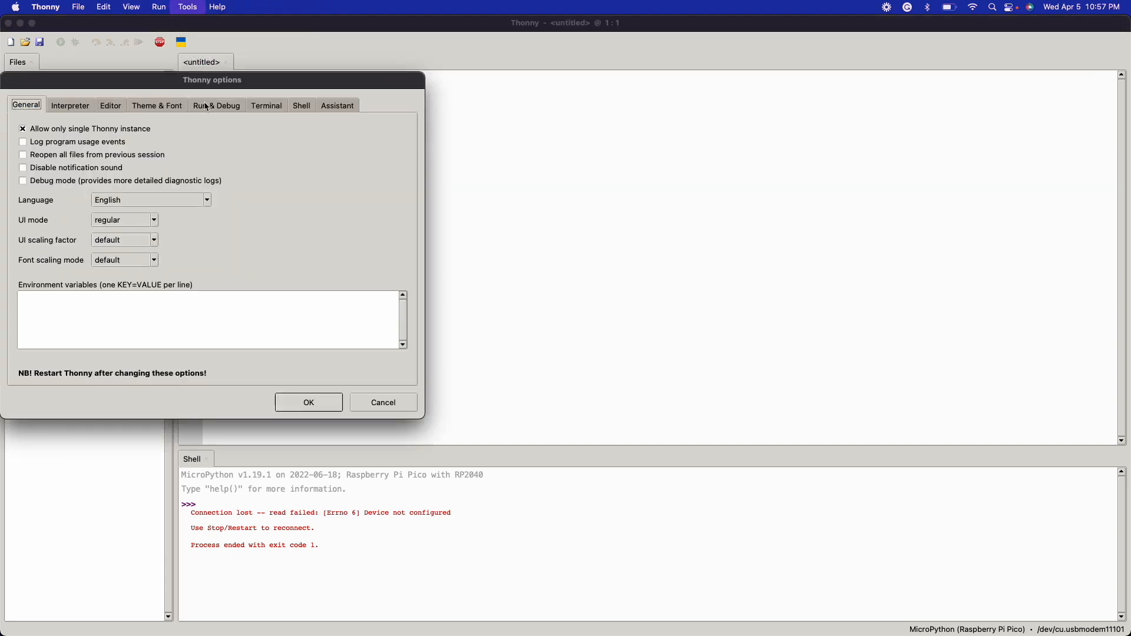
{"action": "left_click", "coordinate": [69, 104]}
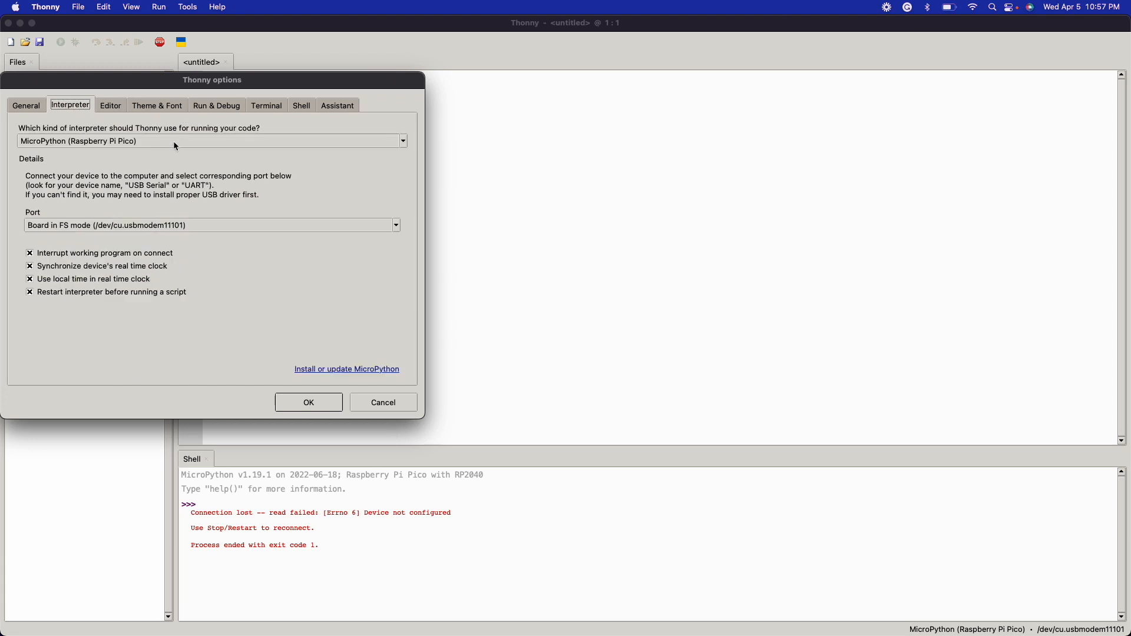
{"action": "left_click", "coordinate": [401, 141]}
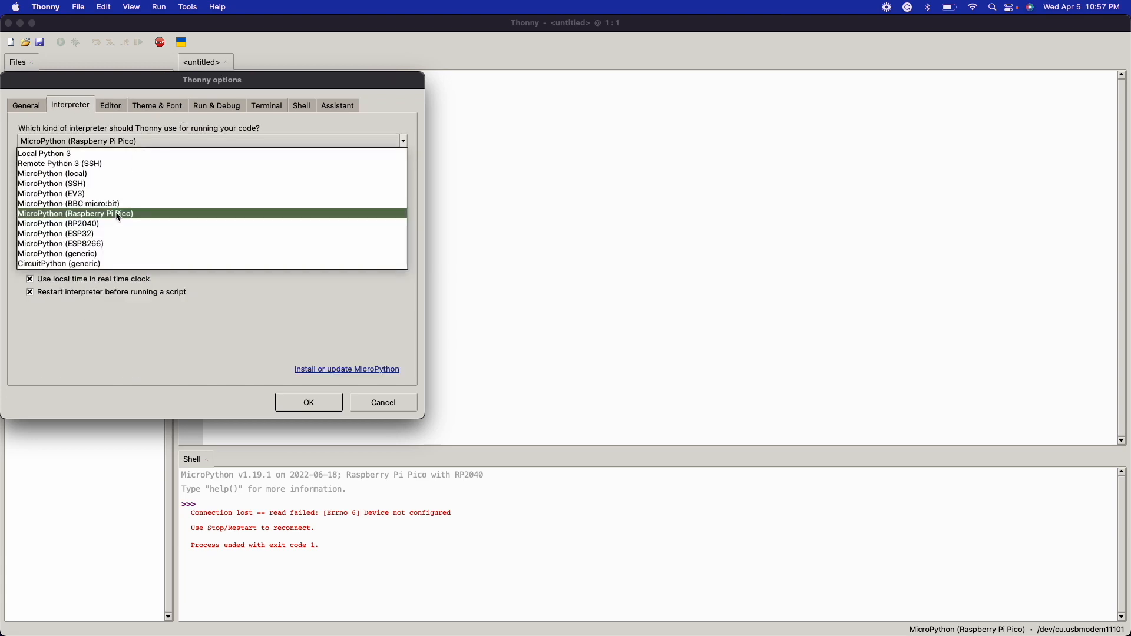
{"action": "mouse_move", "coordinate": [256, 305]}
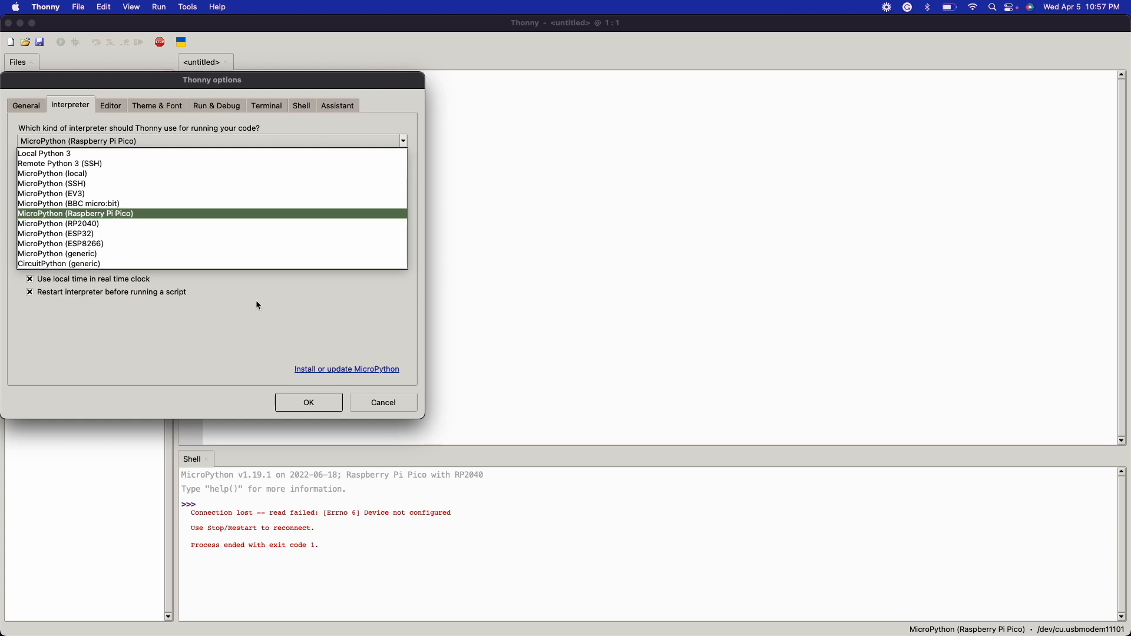
{"action": "left_click", "coordinate": [346, 369]}
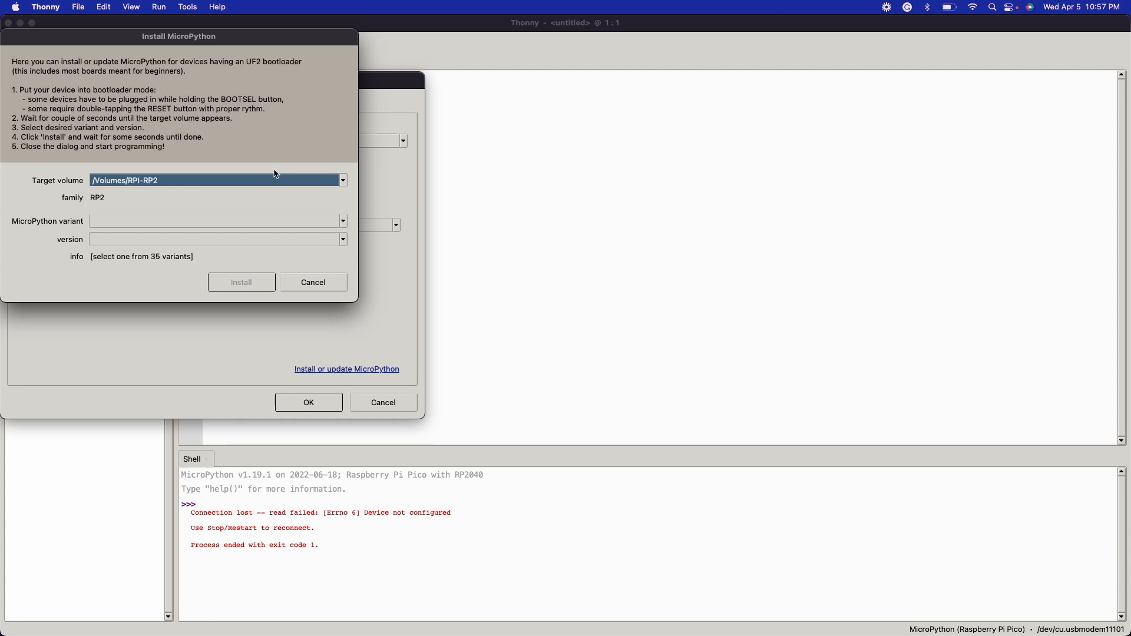
{"action": "mouse_move", "coordinate": [266, 180]}
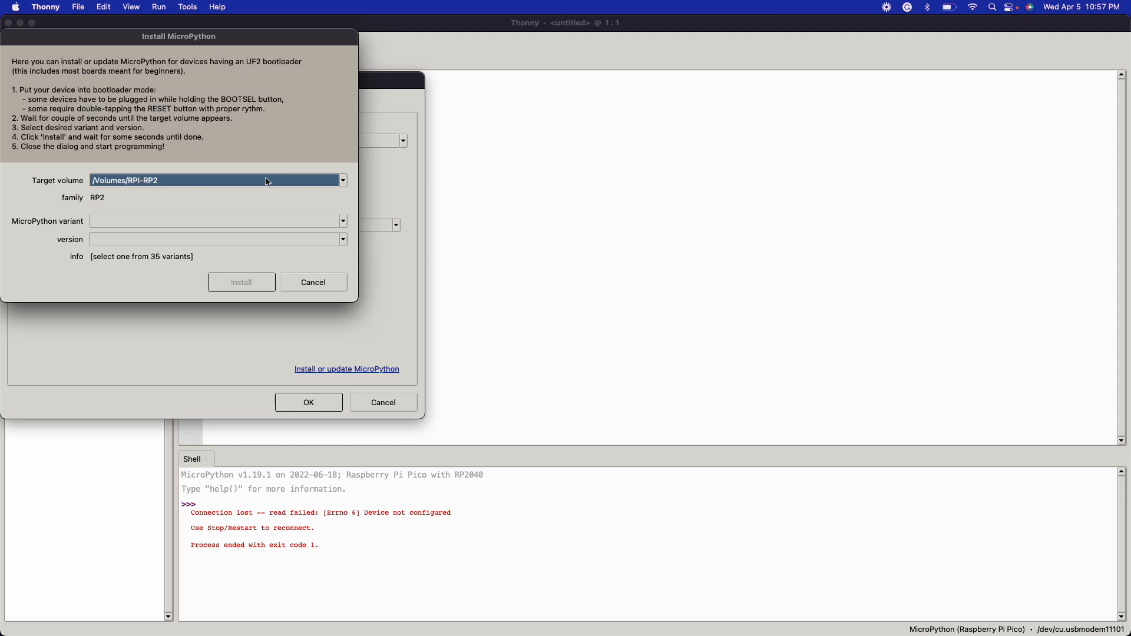
Install MicroPython 1.19.1 using the Raspberry Pi Pico / Pico H variant.
{"action": "left_click", "coordinate": [340, 221]}
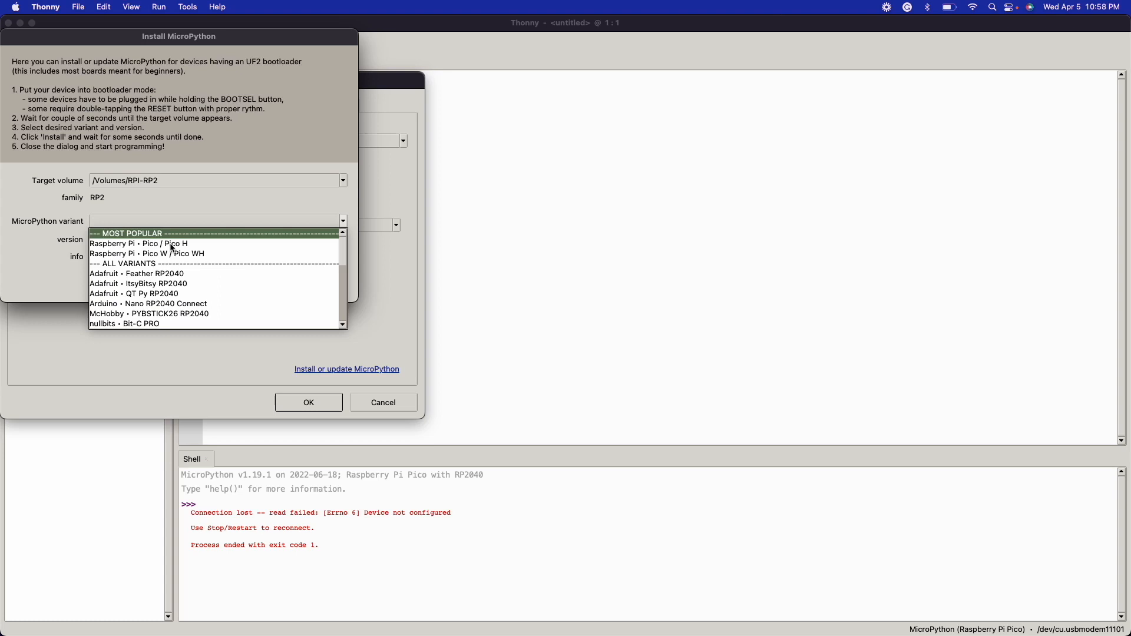
{"action": "left_click", "coordinate": [138, 243]}
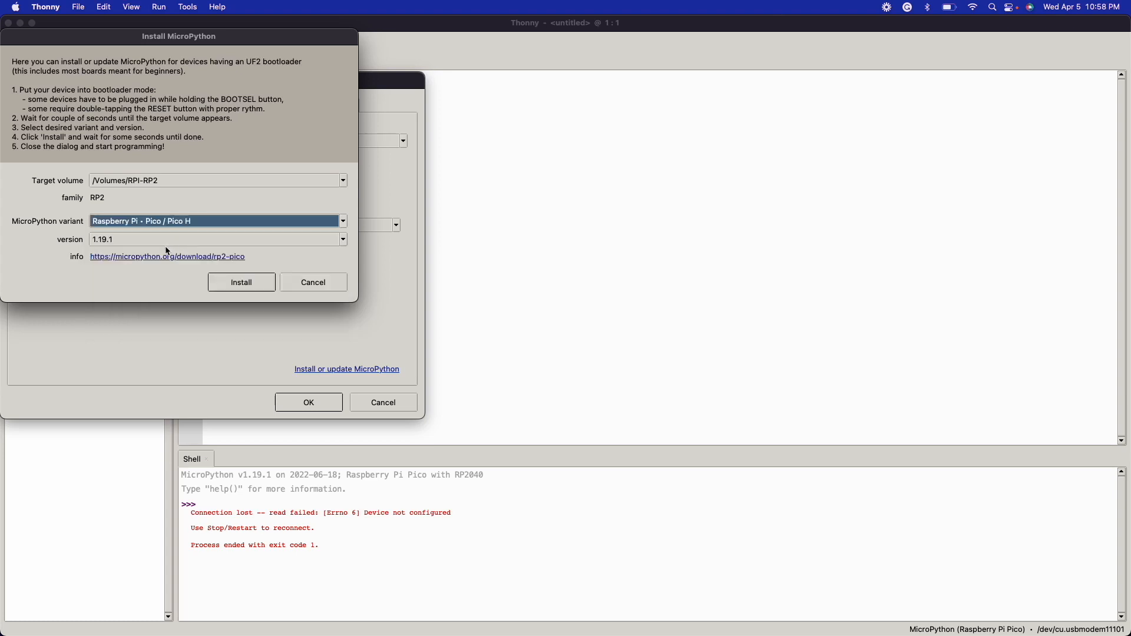
{"action": "mouse_move", "coordinate": [258, 284]}
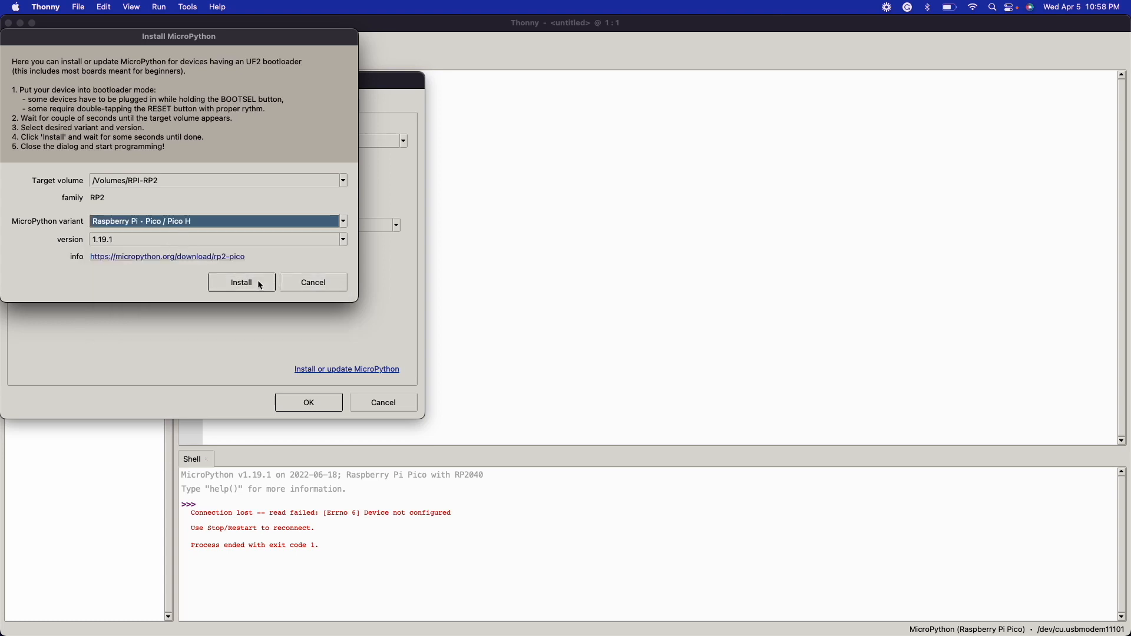
{"action": "left_click", "coordinate": [241, 282]}
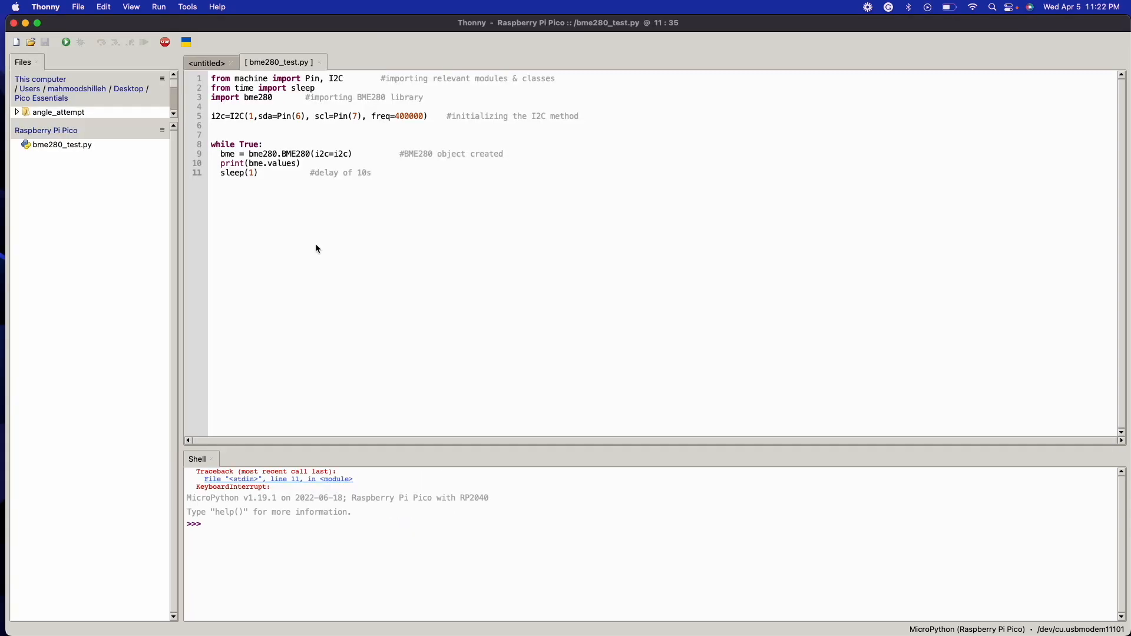
Restart the backend to a fresh shell prompt and open the Tools menu.
{"action": "left_click", "coordinate": [371, 173]}
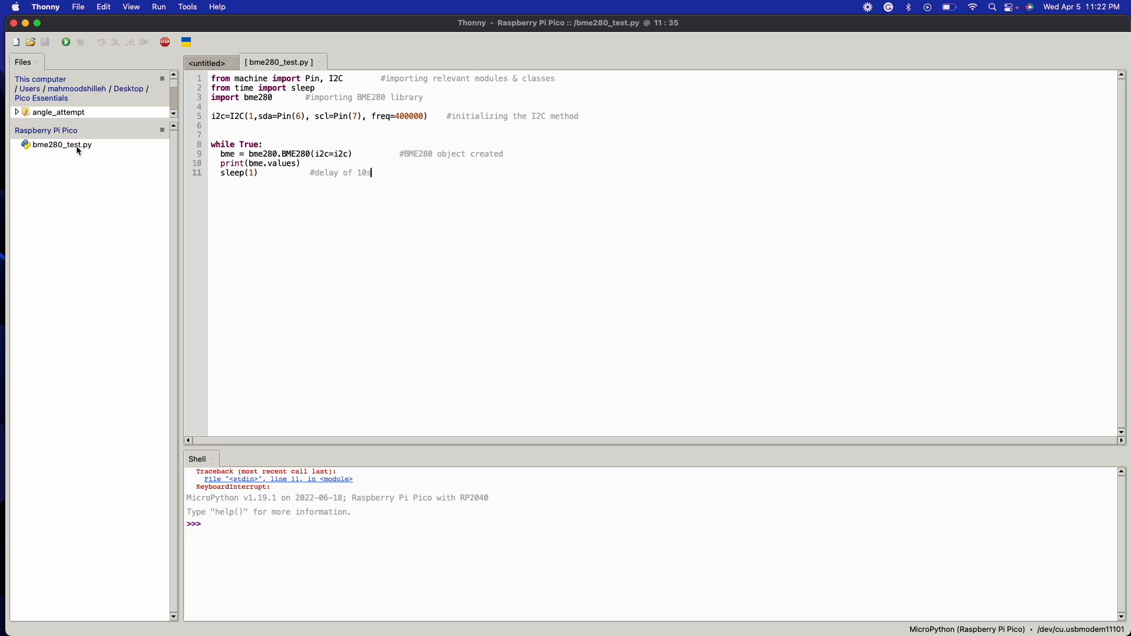
{"action": "mouse_move", "coordinate": [286, 103]}
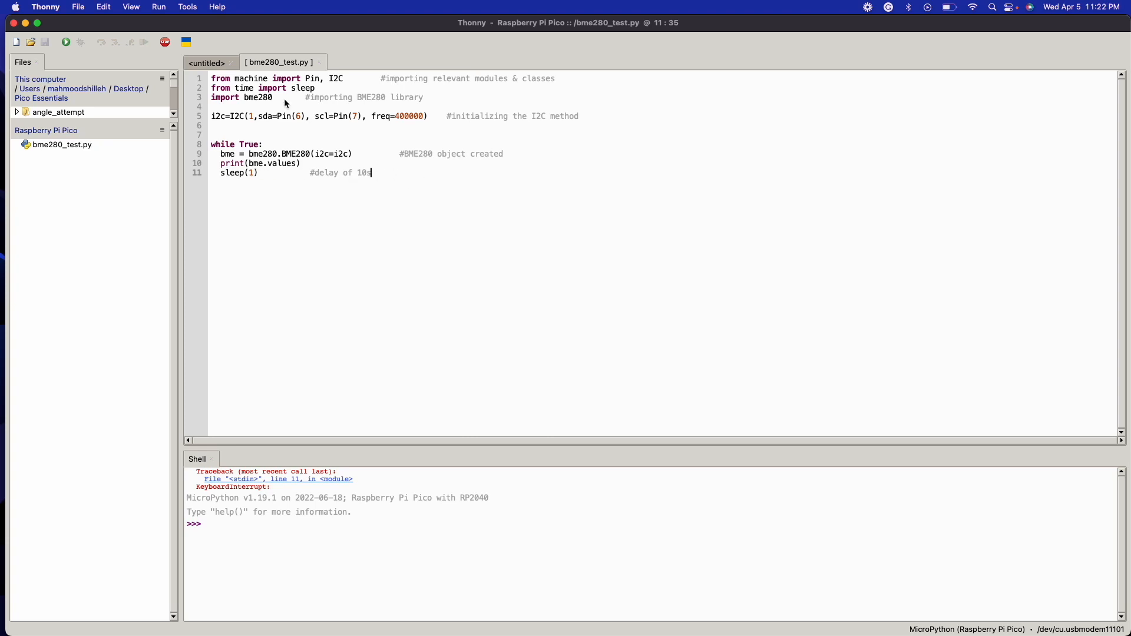
{"action": "left_click", "coordinate": [989, 630]}
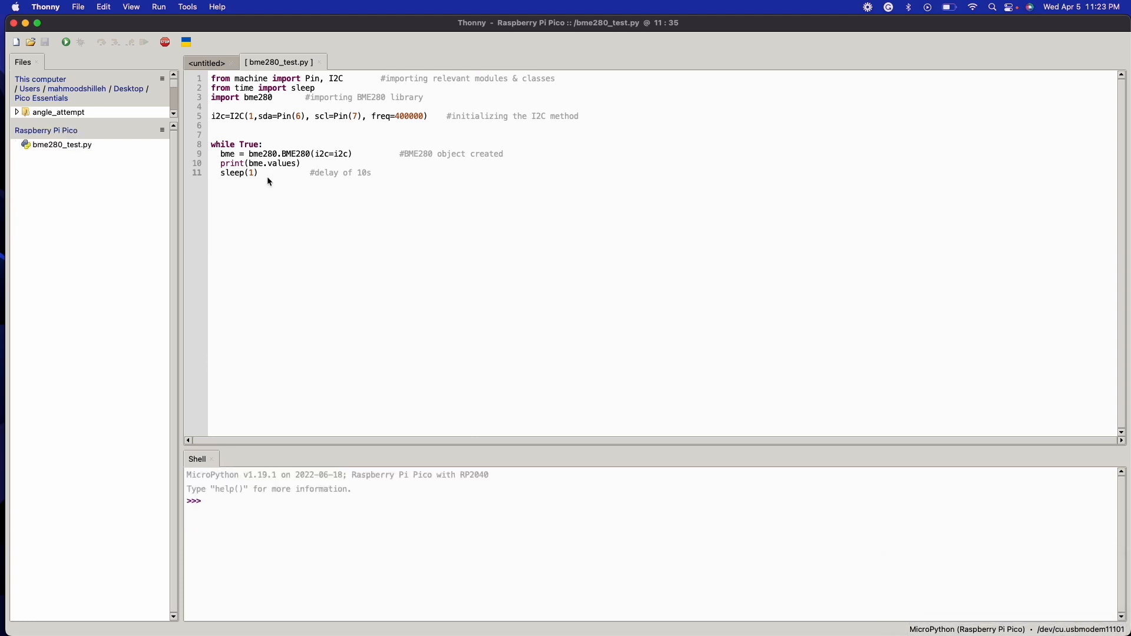
{"action": "mouse_move", "coordinate": [241, 116]}
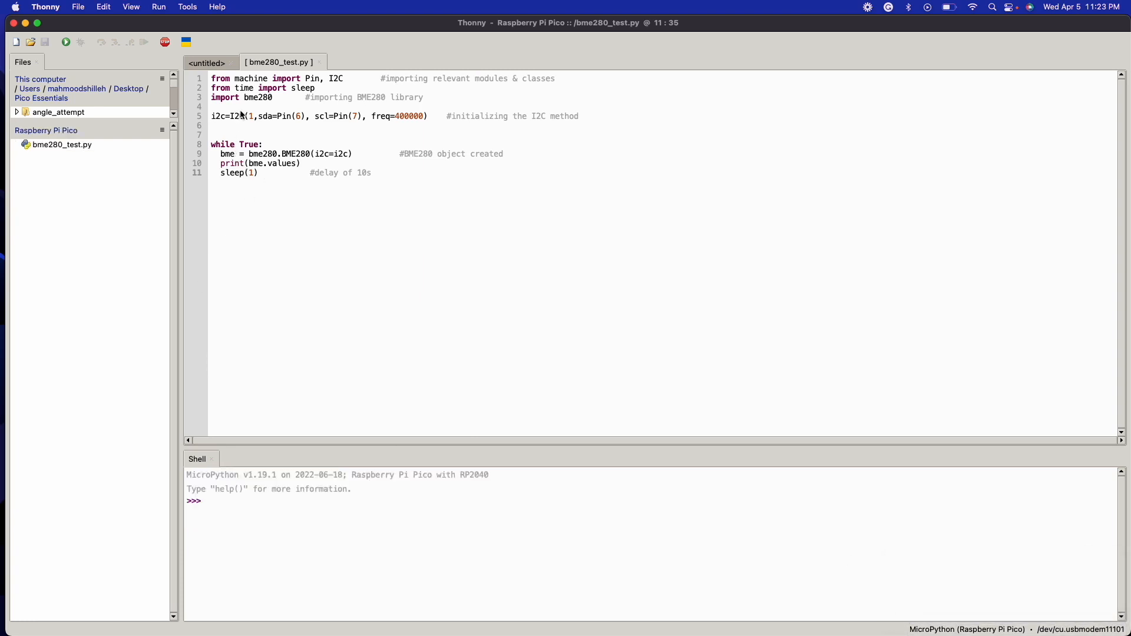
{"action": "left_click", "coordinate": [264, 98]}
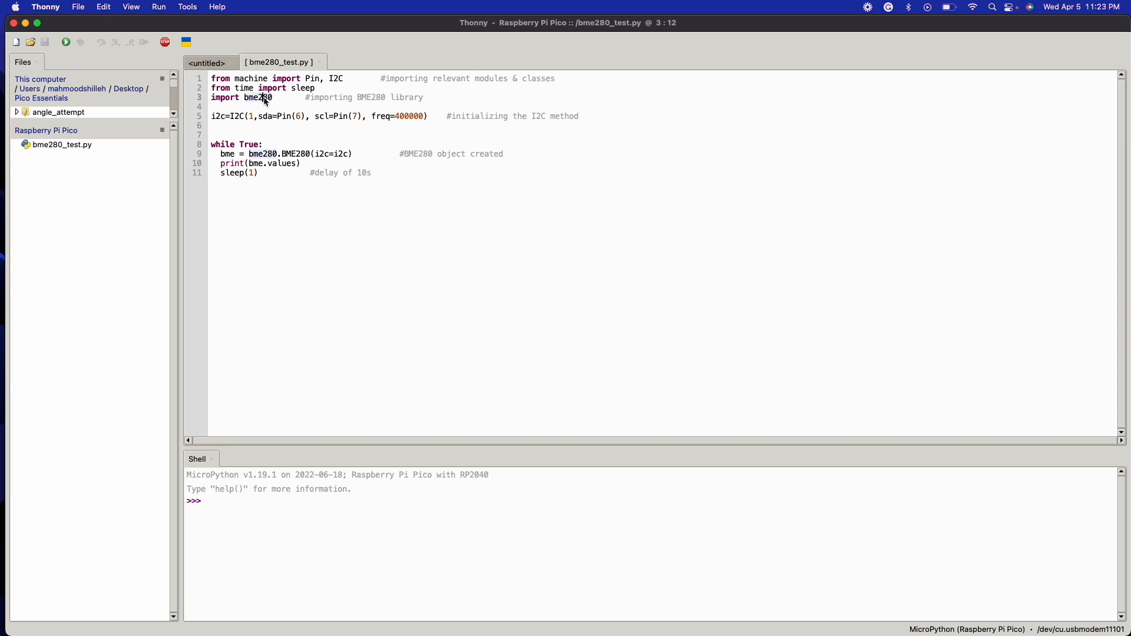
{"action": "left_click", "coordinate": [187, 6]}
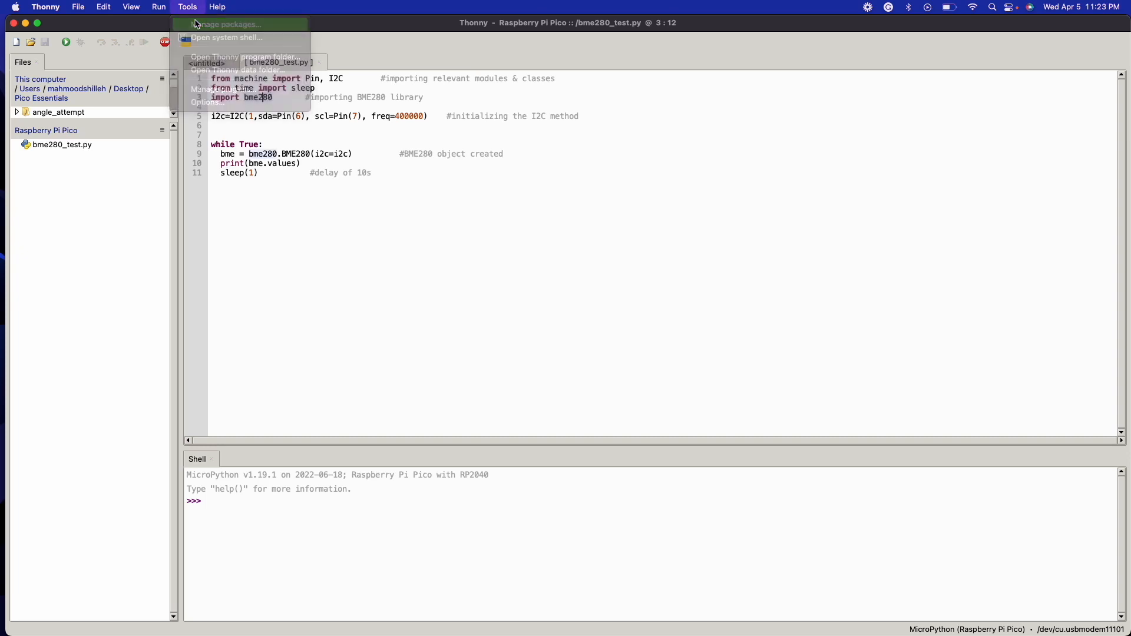
Install micropython-bme280 from Manage packages and close the dialog.
{"action": "left_click", "coordinate": [226, 23]}
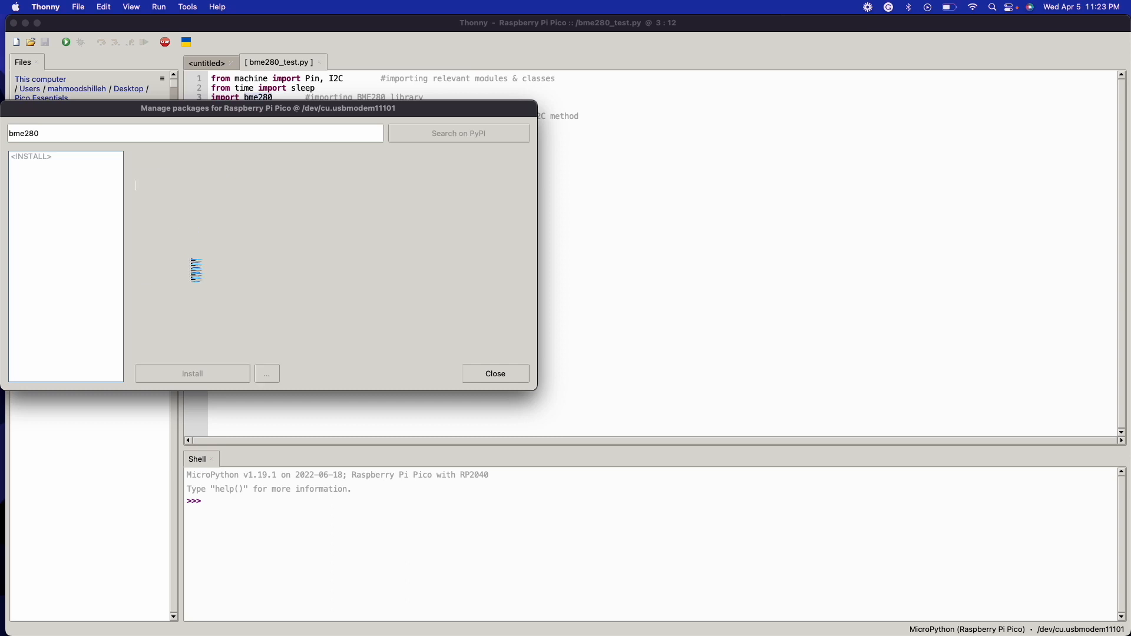
{"action": "left_click", "coordinate": [192, 373]}
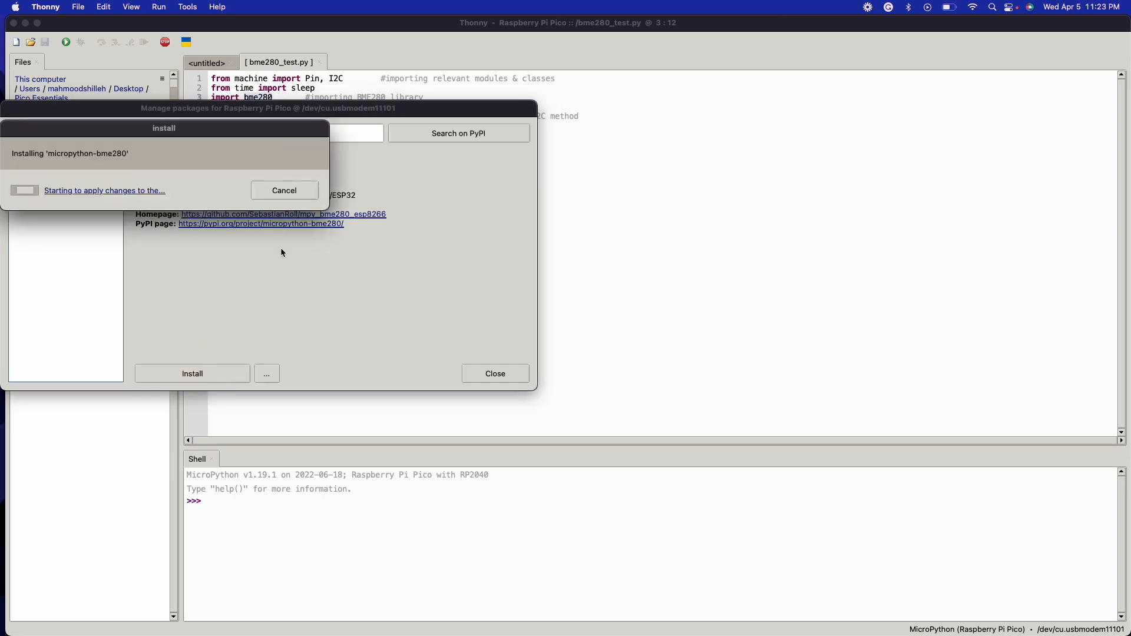
{"action": "left_click", "coordinate": [495, 373]}
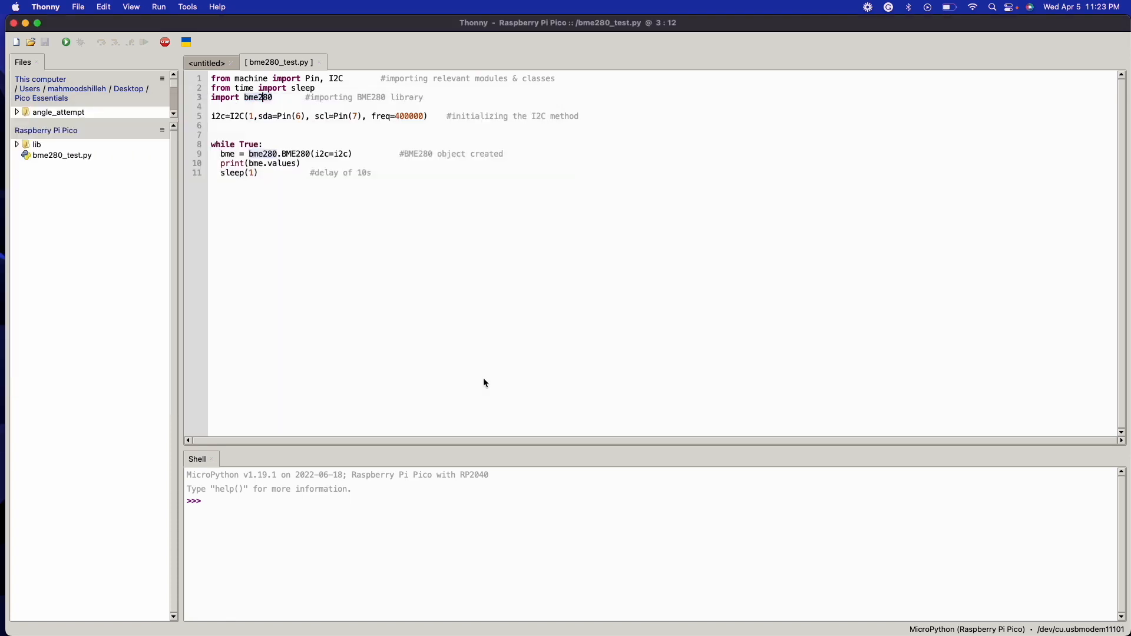
{"action": "mouse_move", "coordinate": [390, 125]}
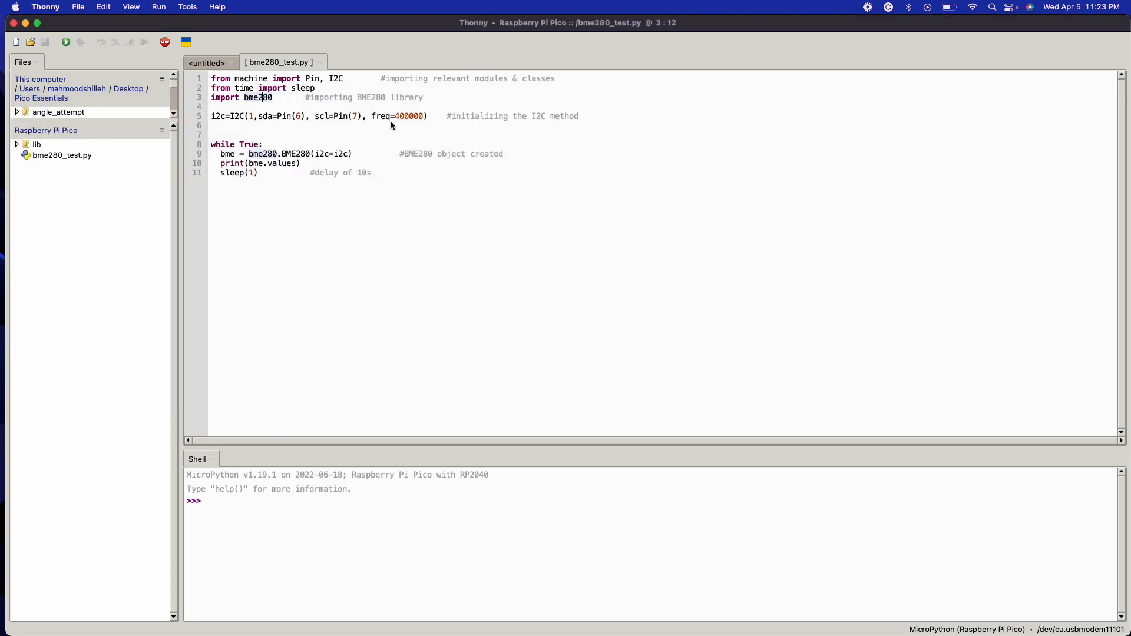
{"action": "mouse_move", "coordinate": [454, 95]}
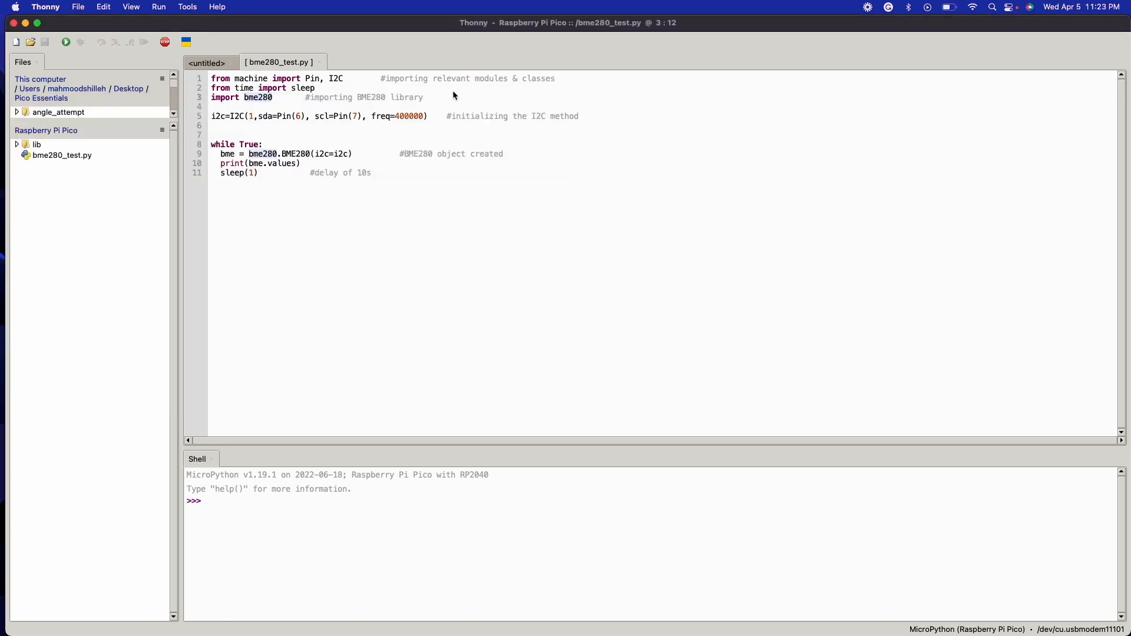
{"action": "mouse_move", "coordinate": [229, 117]}
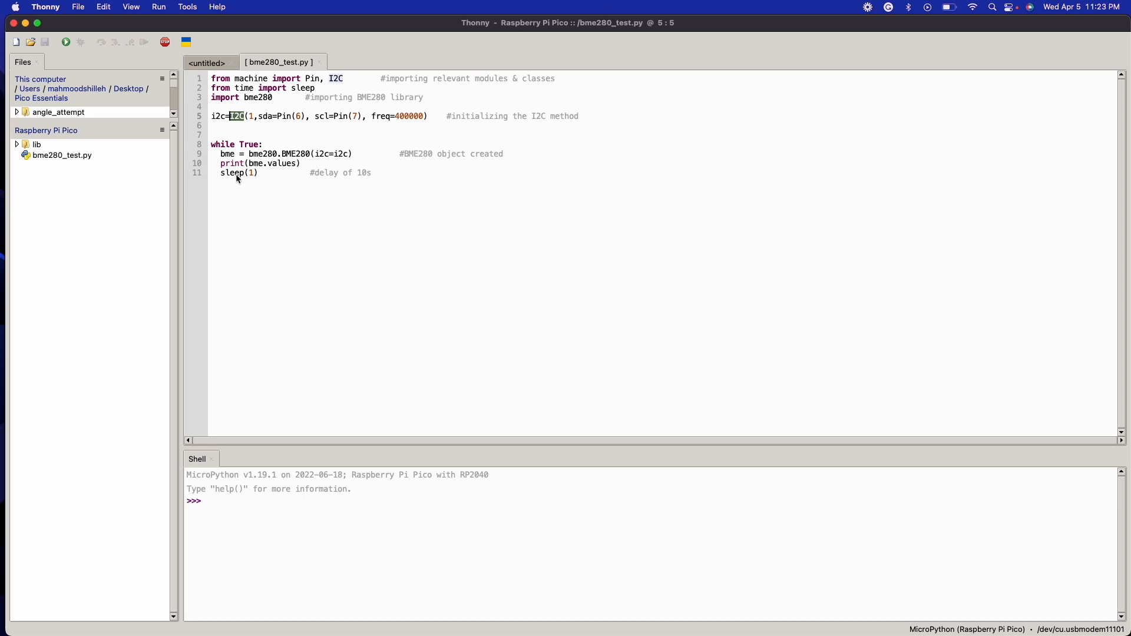
{"action": "mouse_move", "coordinate": [81, 41]}
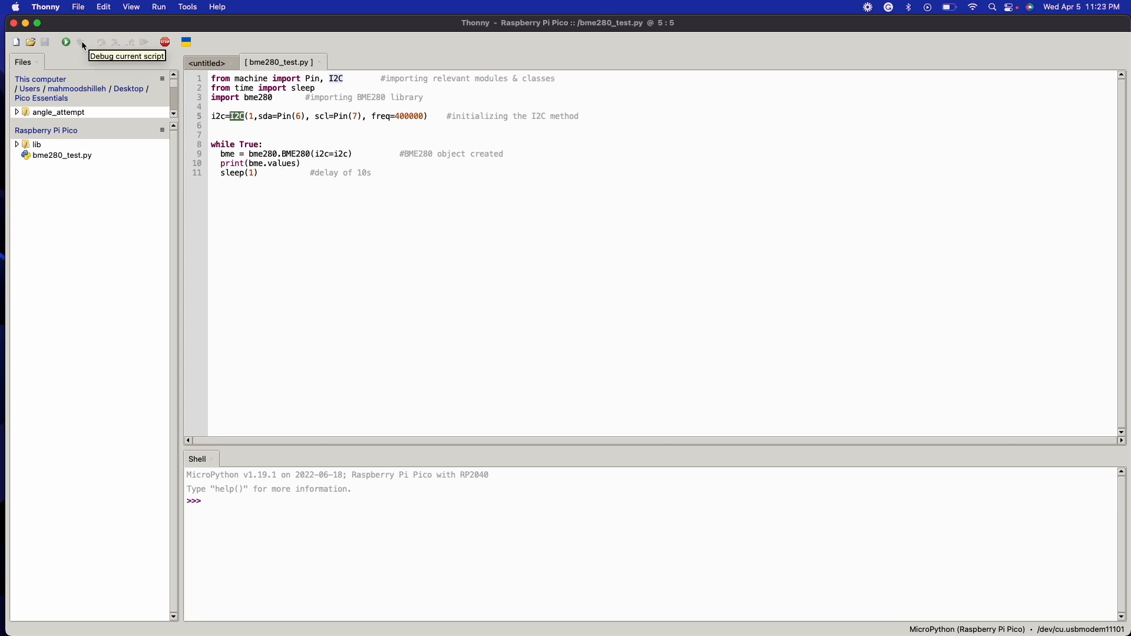
{"action": "mouse_move", "coordinate": [66, 41]}
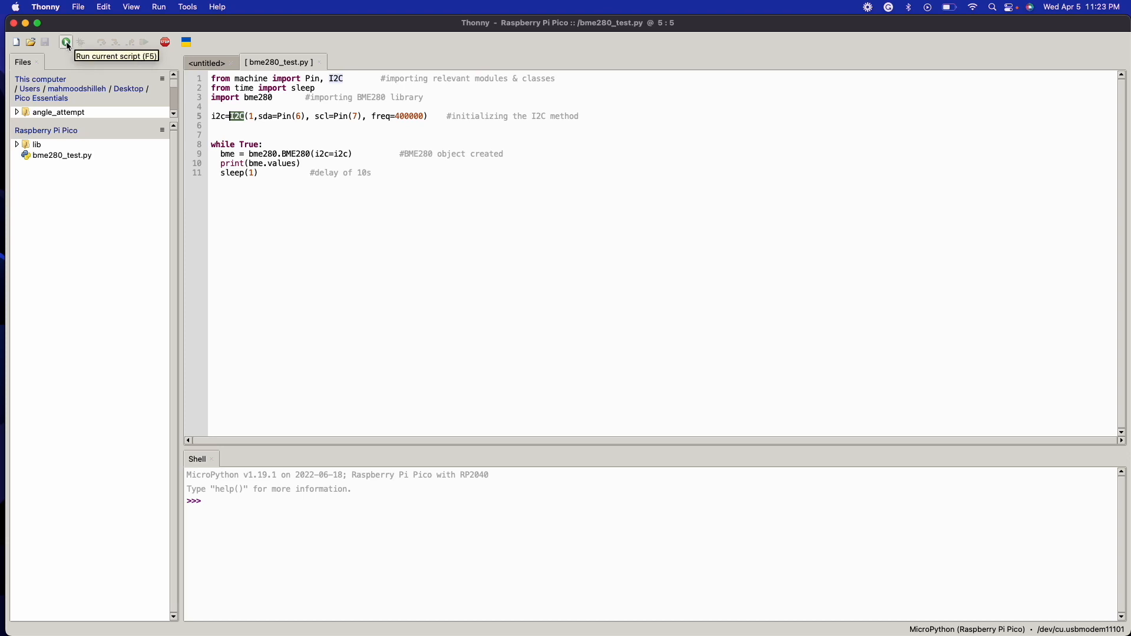
Run bme280_test.py and watch readings near 24.5°C, 997 hPa, 49% humidity stream in the Shell.
{"action": "left_click", "coordinate": [65, 42]}
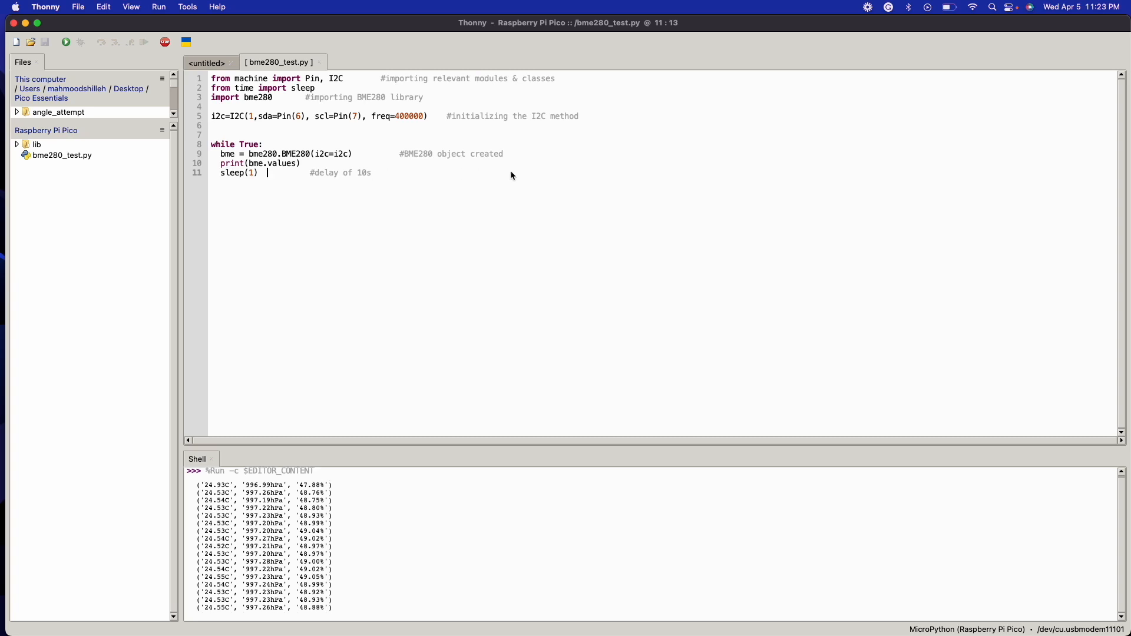
{"action": "scroll", "scroll_direction": "down", "scroll_amount": 3}
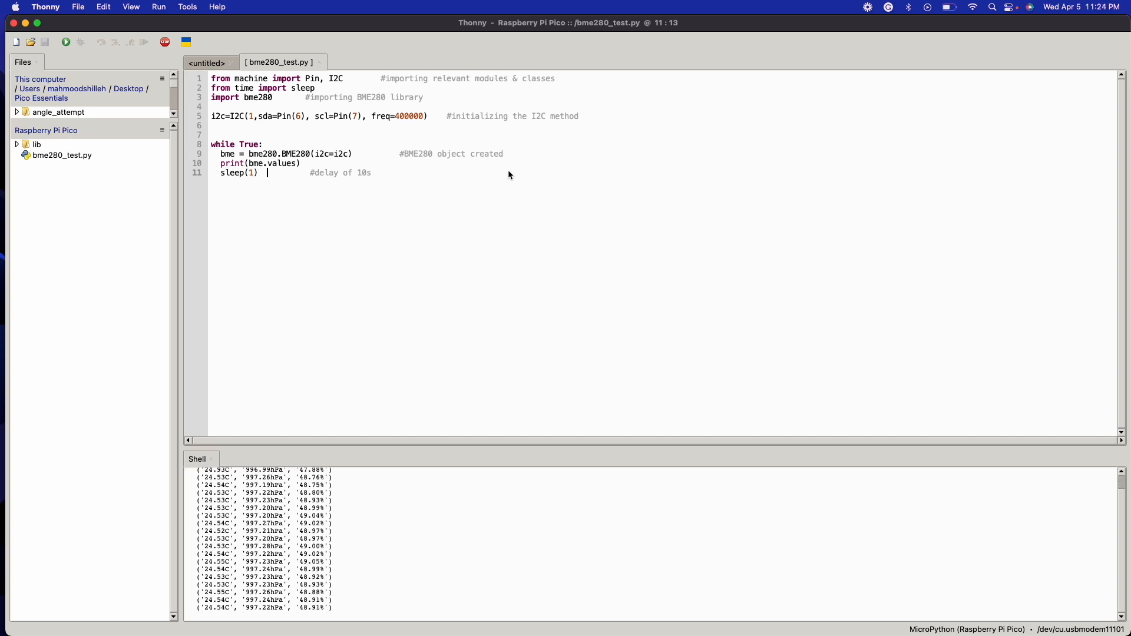
{"action": "mouse_move", "coordinate": [503, 172]}
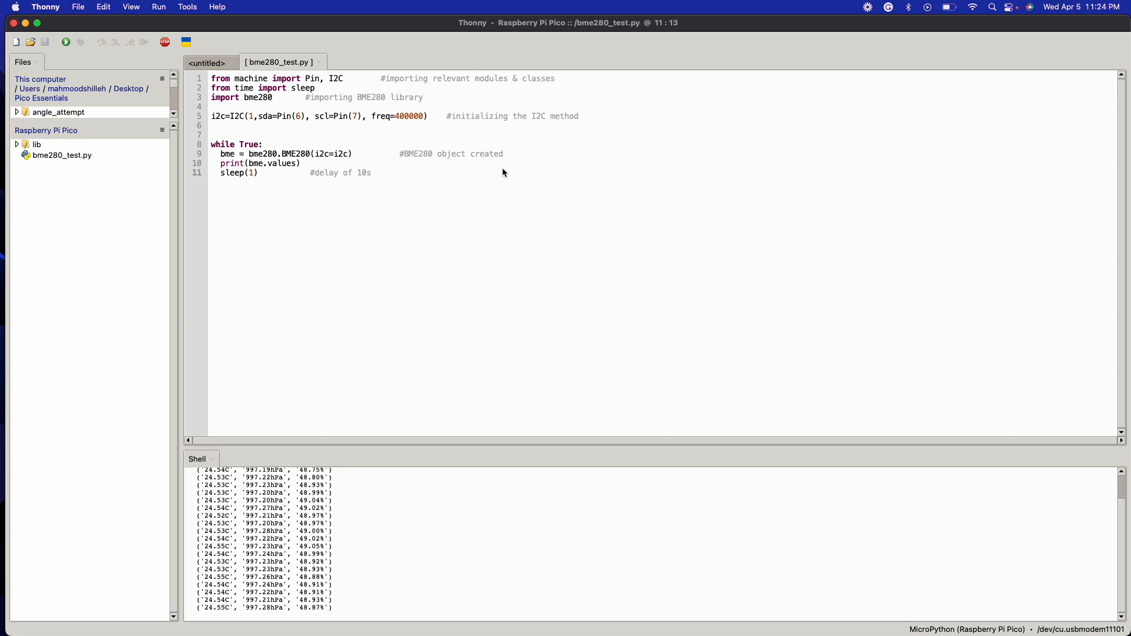
{"action": "left_click", "coordinate": [267, 173]}
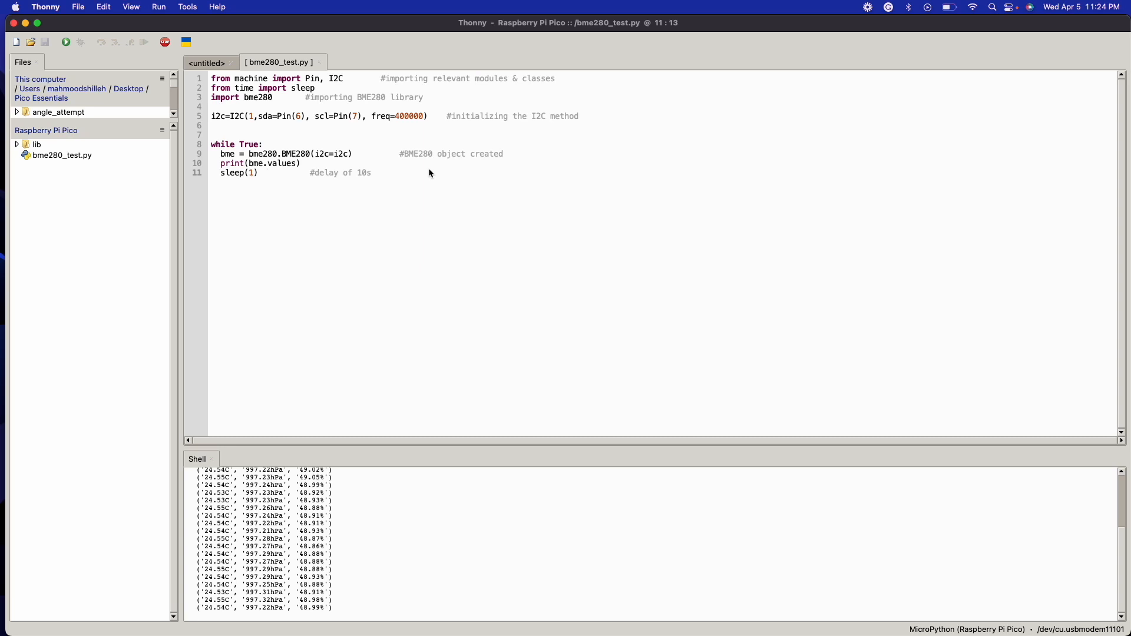
{"action": "left_click", "coordinate": [267, 173]}
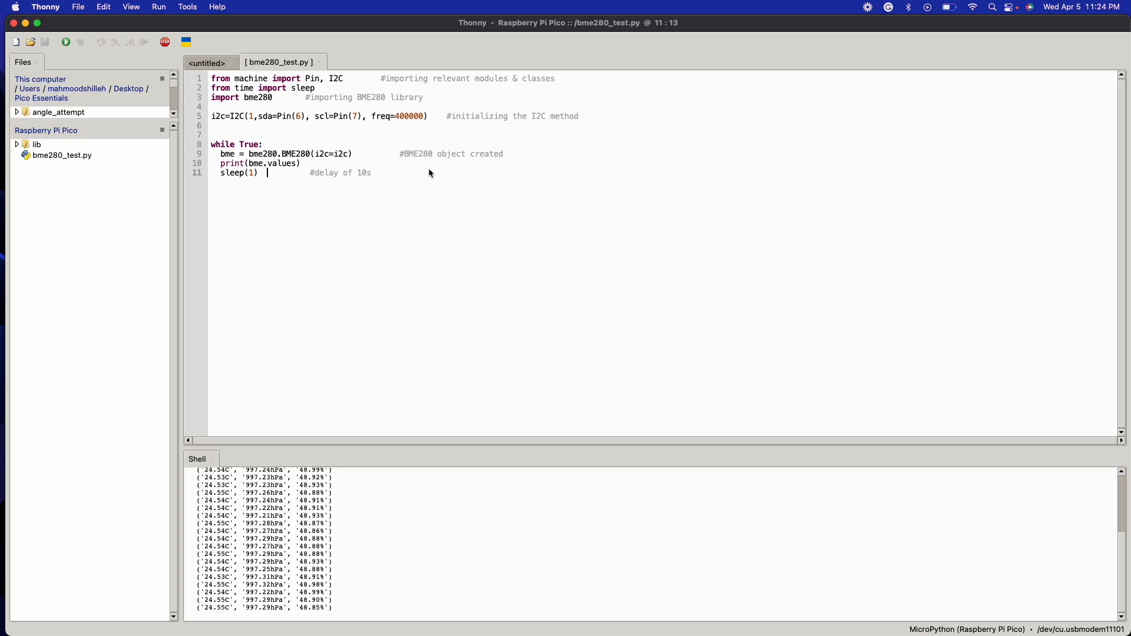